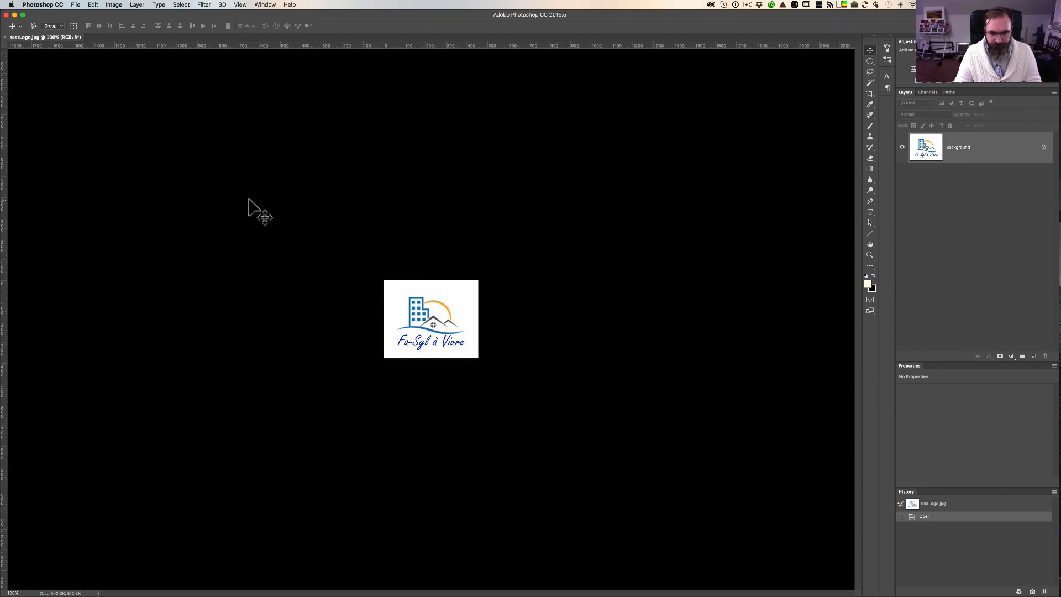
Zoom the house-and-sun logo in to 500% so it fills the workspace
key(cmd+=)
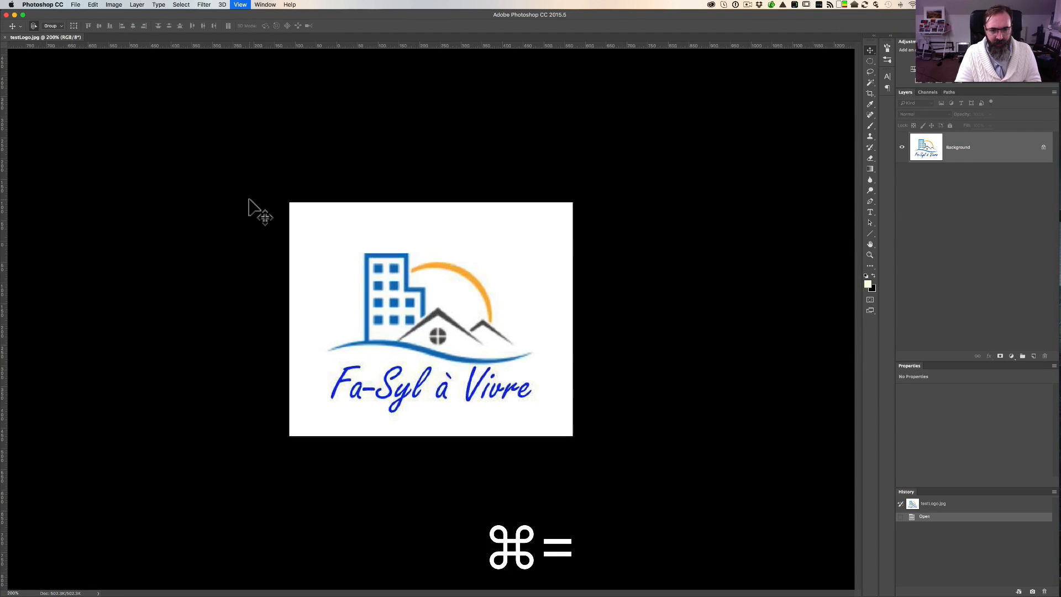
key(cmd+=)
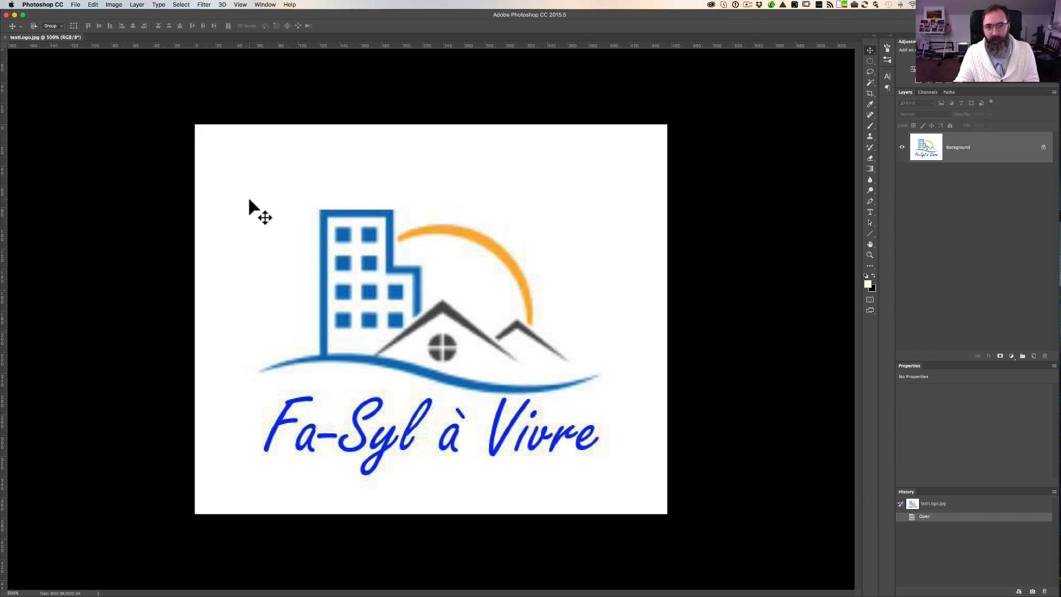
mouse_move(233, 176)
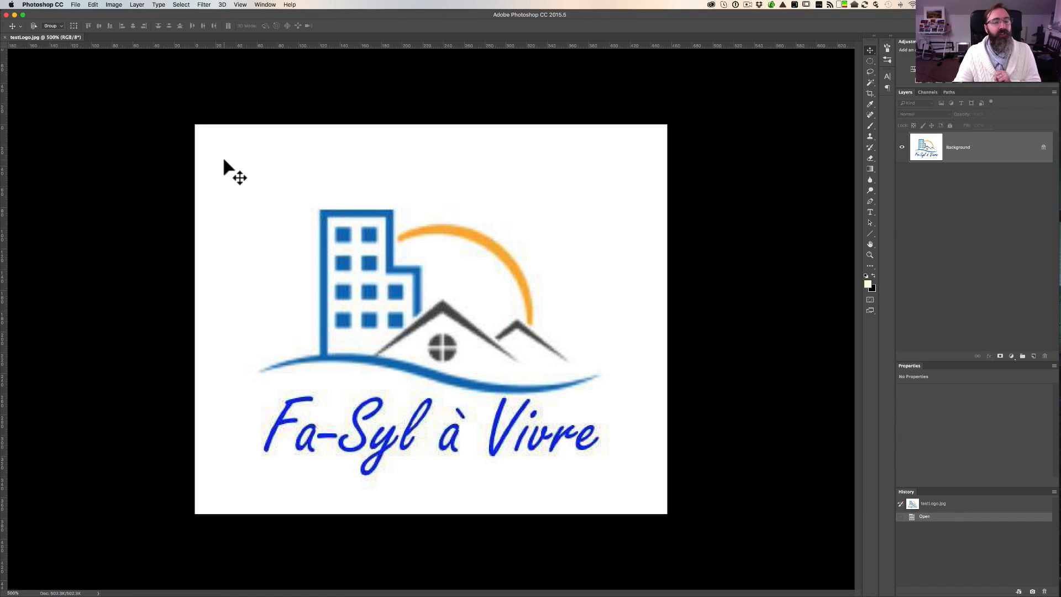
mouse_move(196, 10)
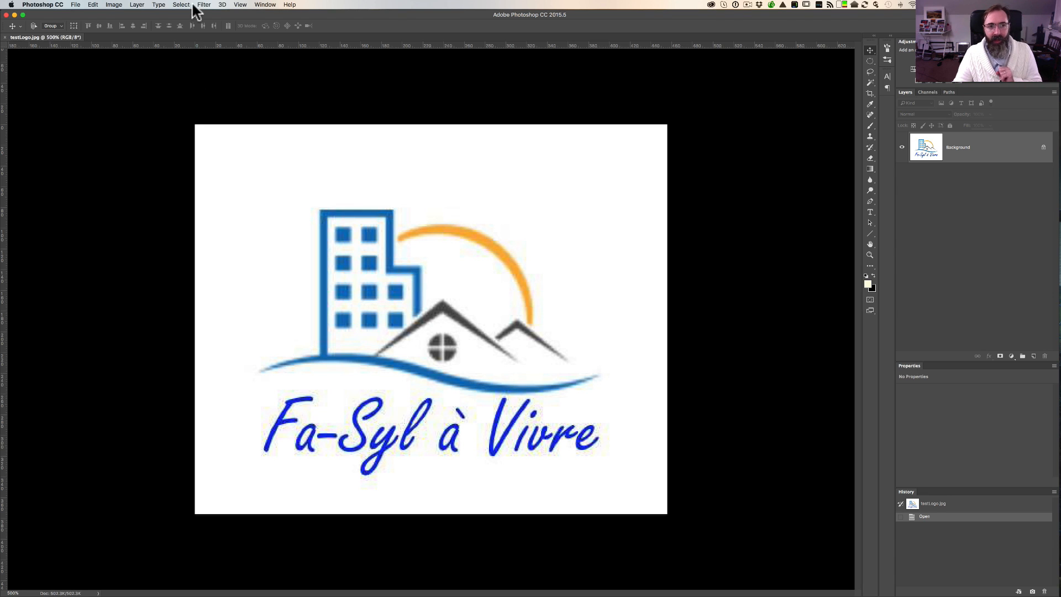
Open the Color Range dialog from the Select menu
click(181, 5)
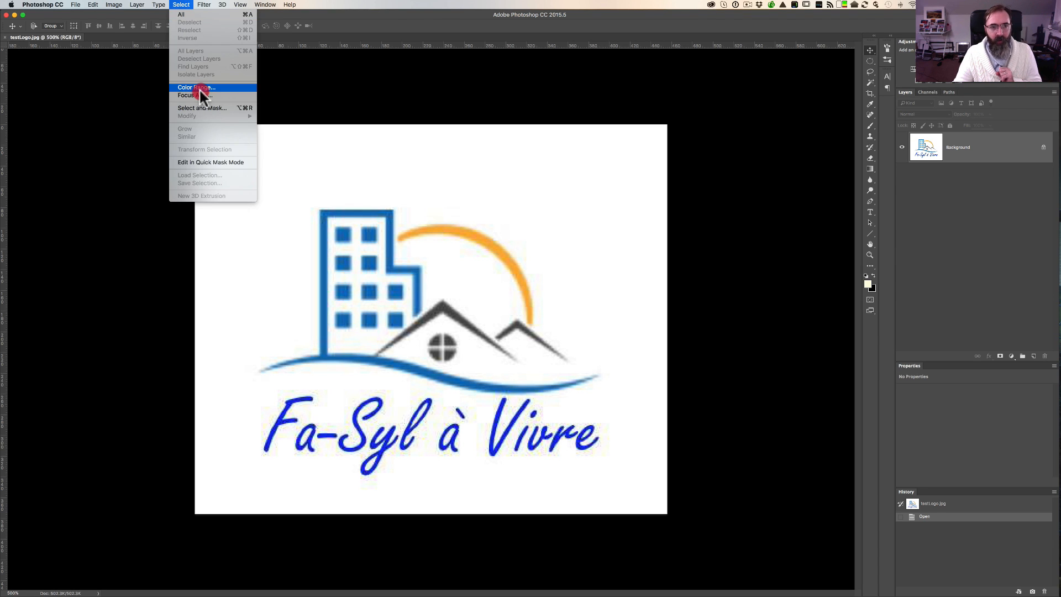
click(195, 87)
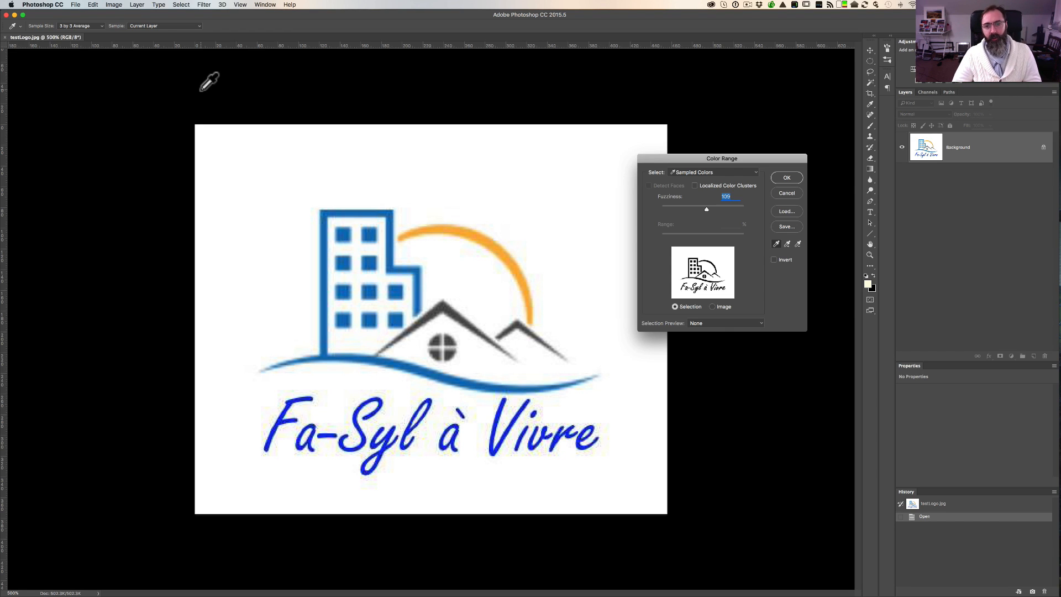
mouse_move(745, 188)
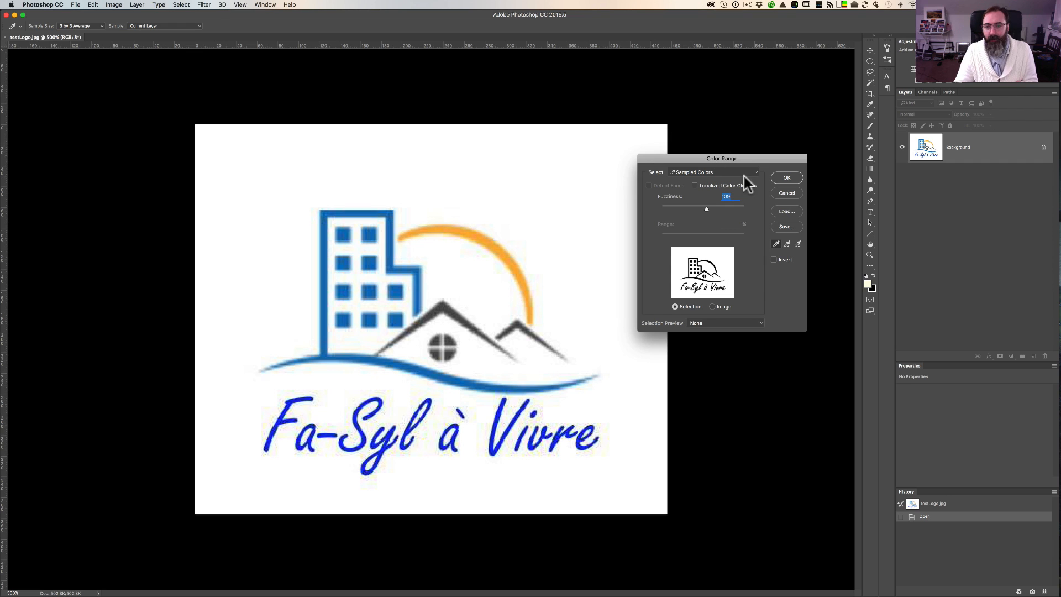
mouse_move(747, 186)
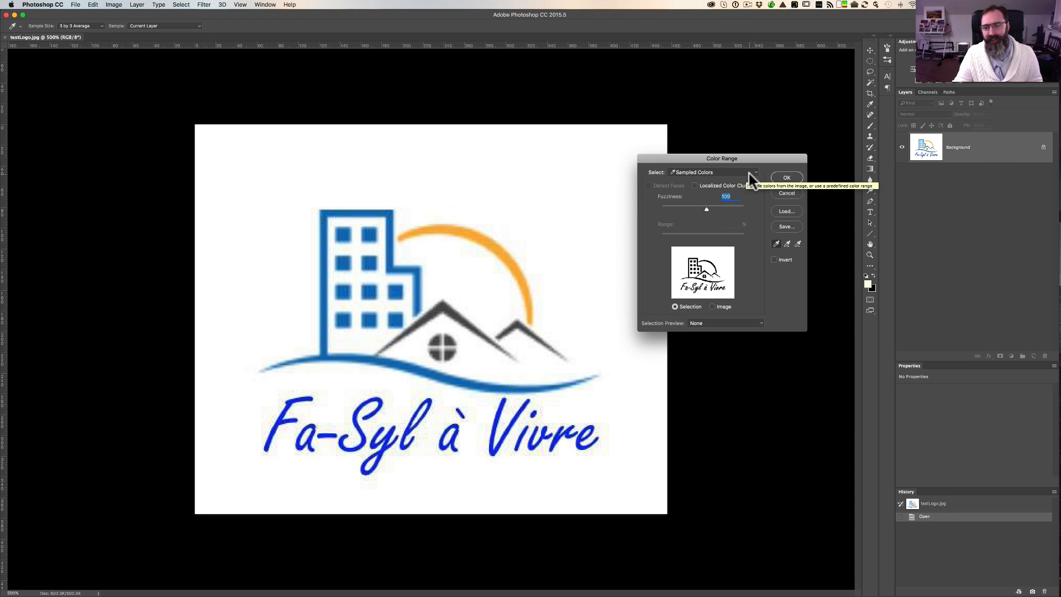
Set Color Range to select Reds, catching only a faint sliver of the sun arc
click(755, 172)
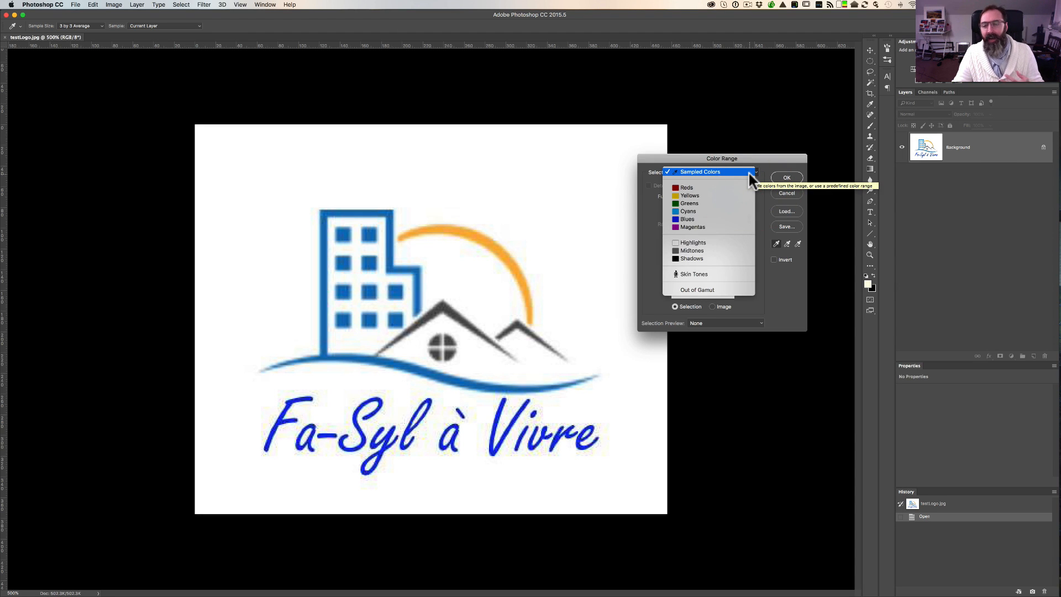
mouse_move(749, 181)
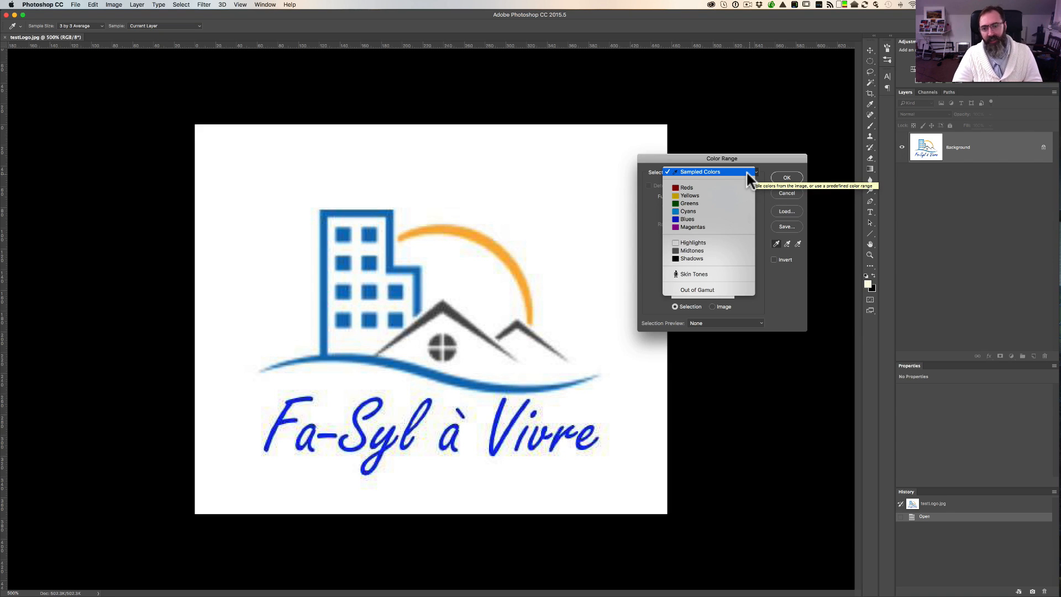
mouse_move(736, 190)
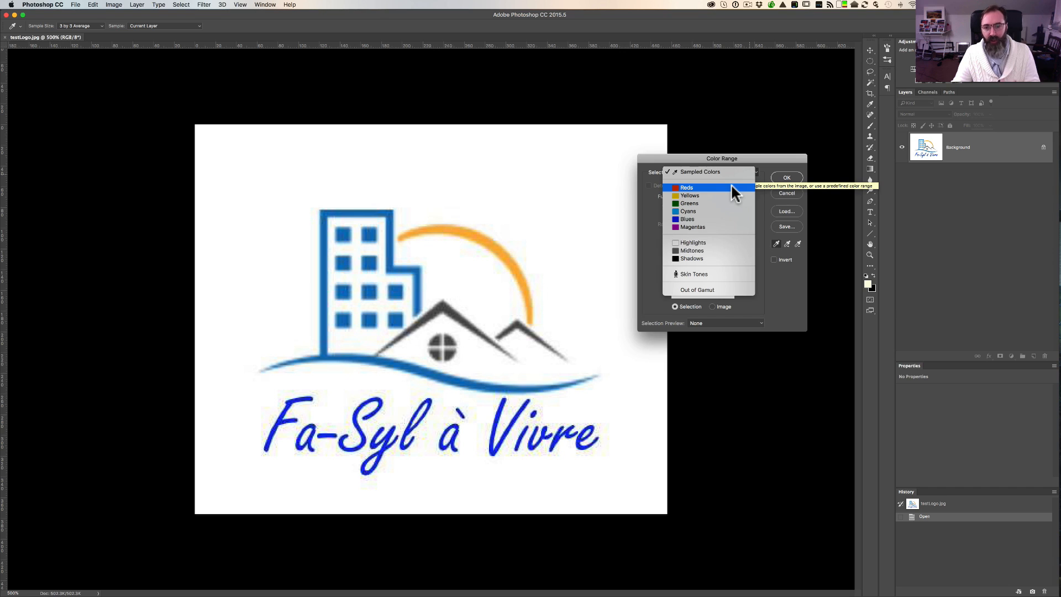
mouse_move(729, 196)
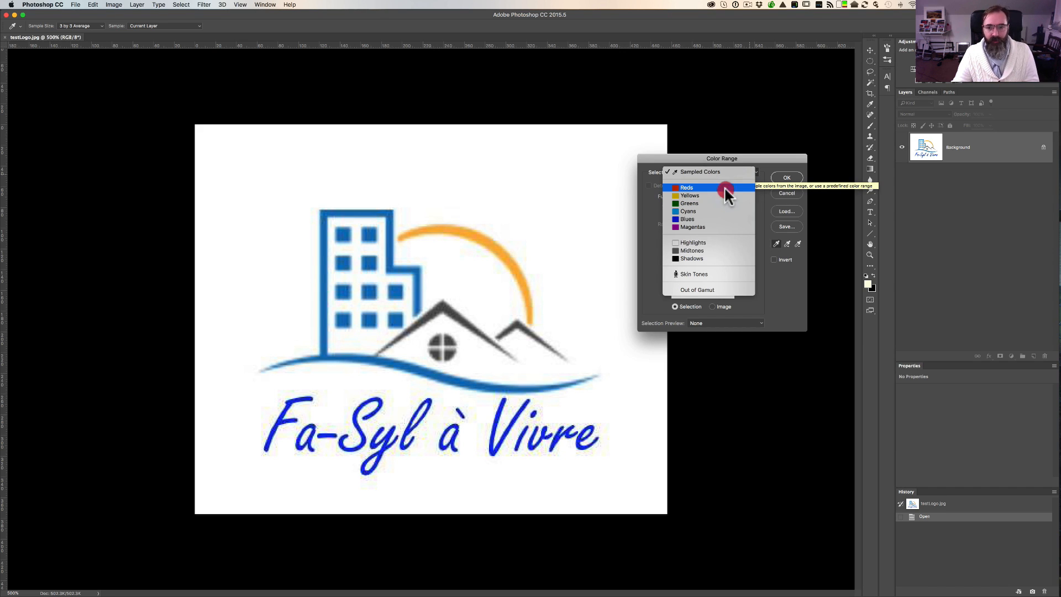
click(687, 187)
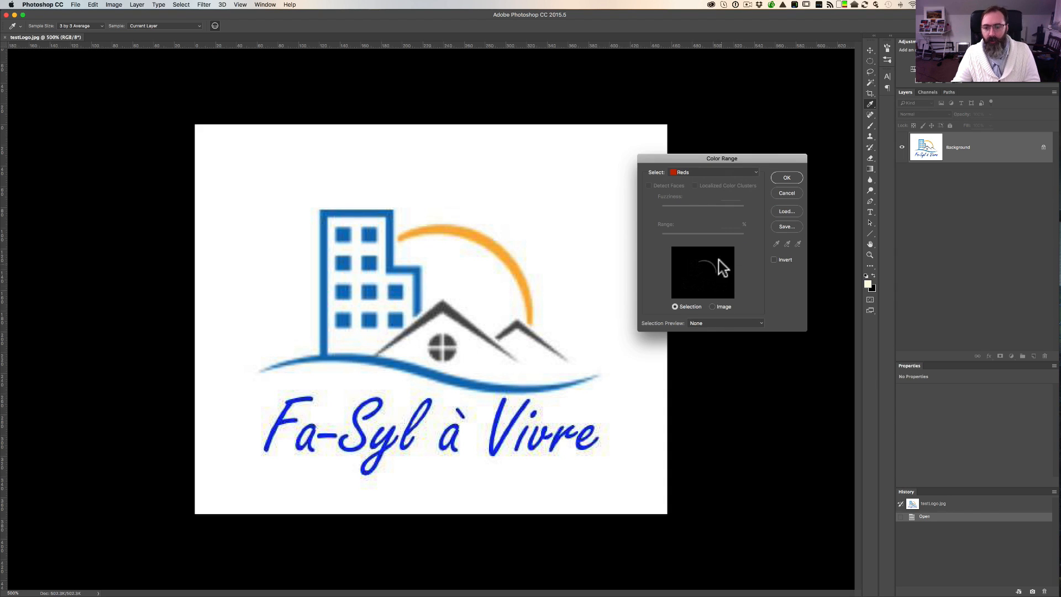
mouse_move(708, 276)
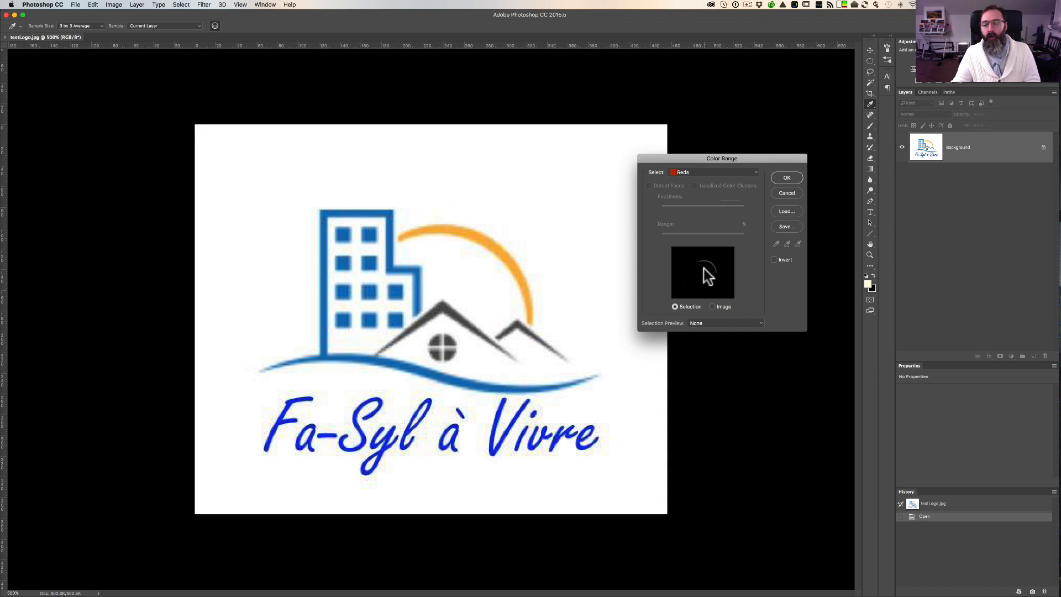
mouse_move(723, 262)
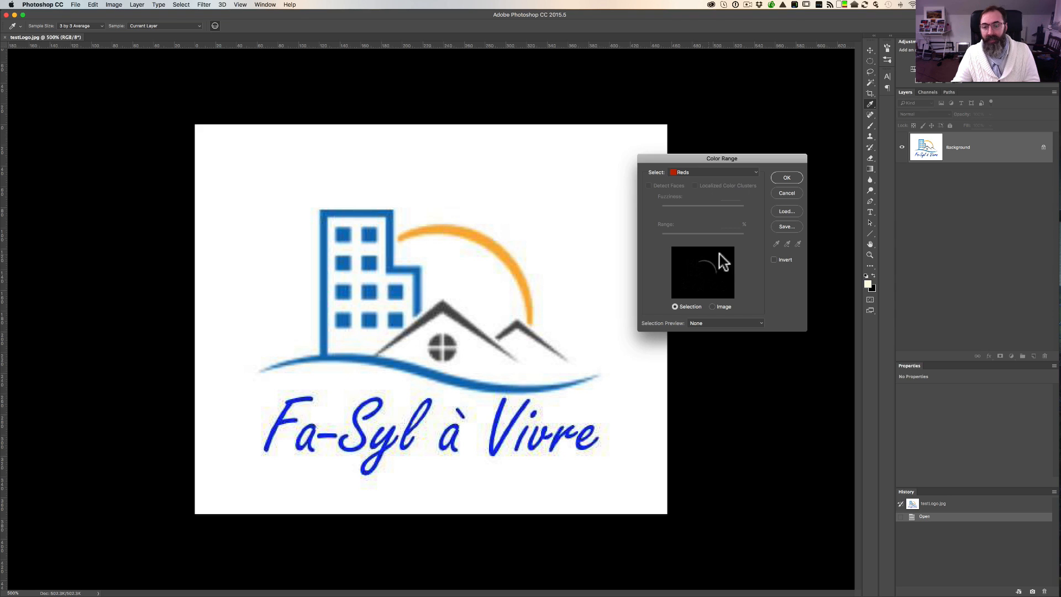
mouse_move(500, 223)
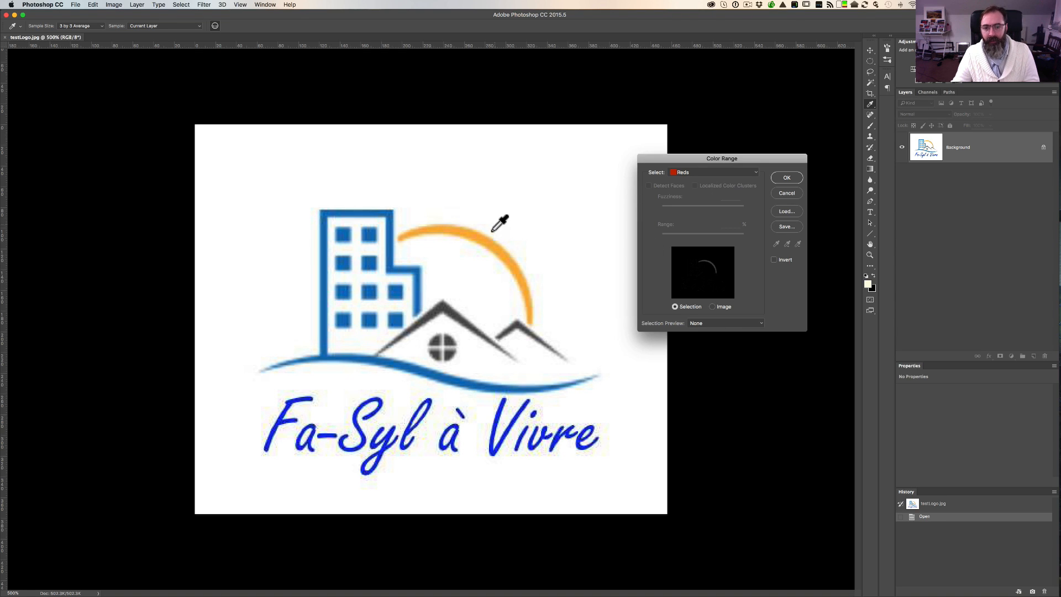
mouse_move(494, 233)
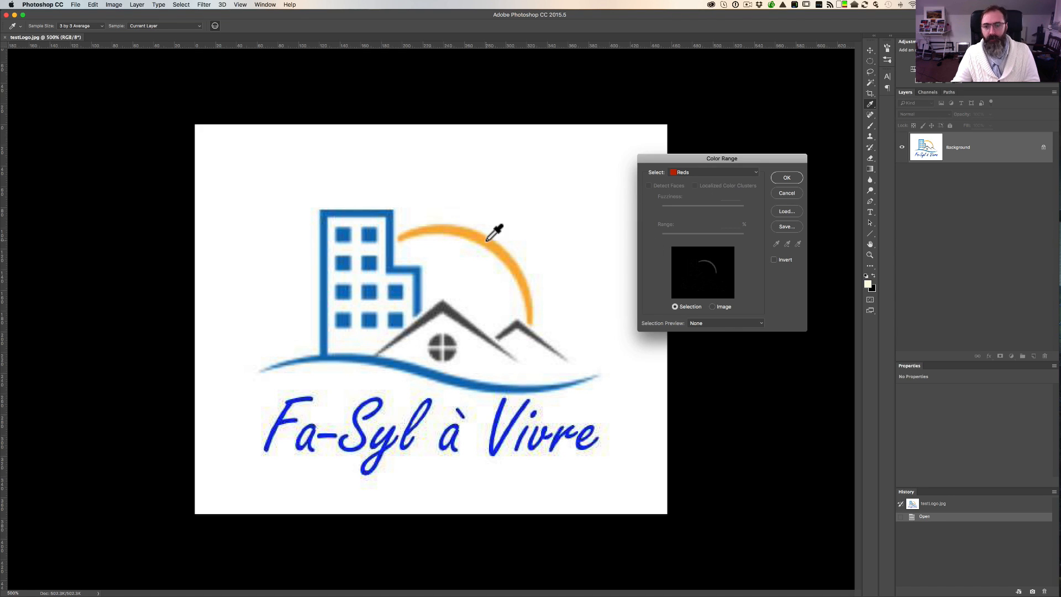
mouse_move(724, 267)
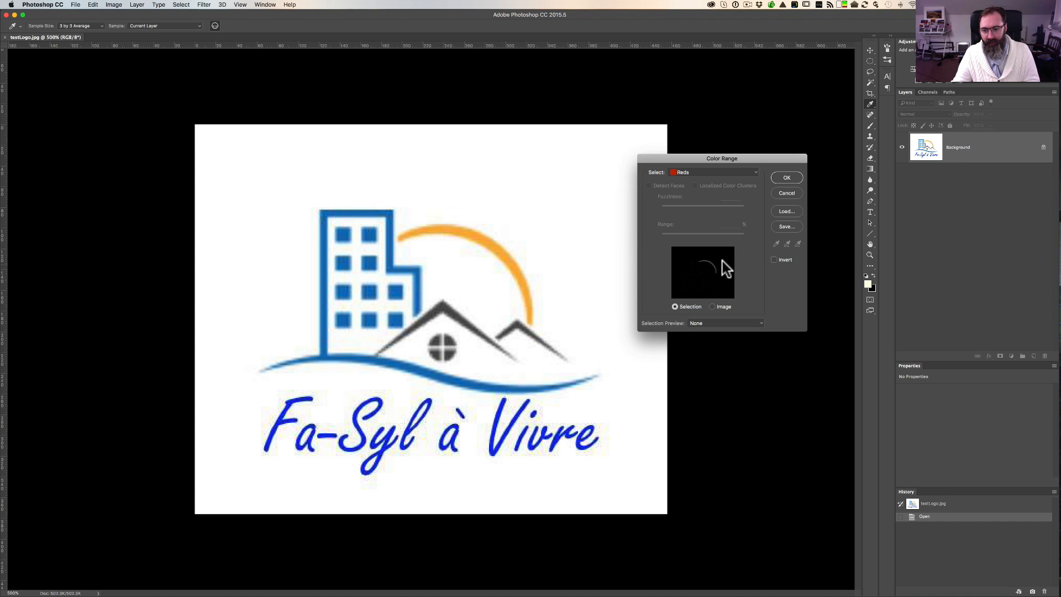
mouse_move(697, 178)
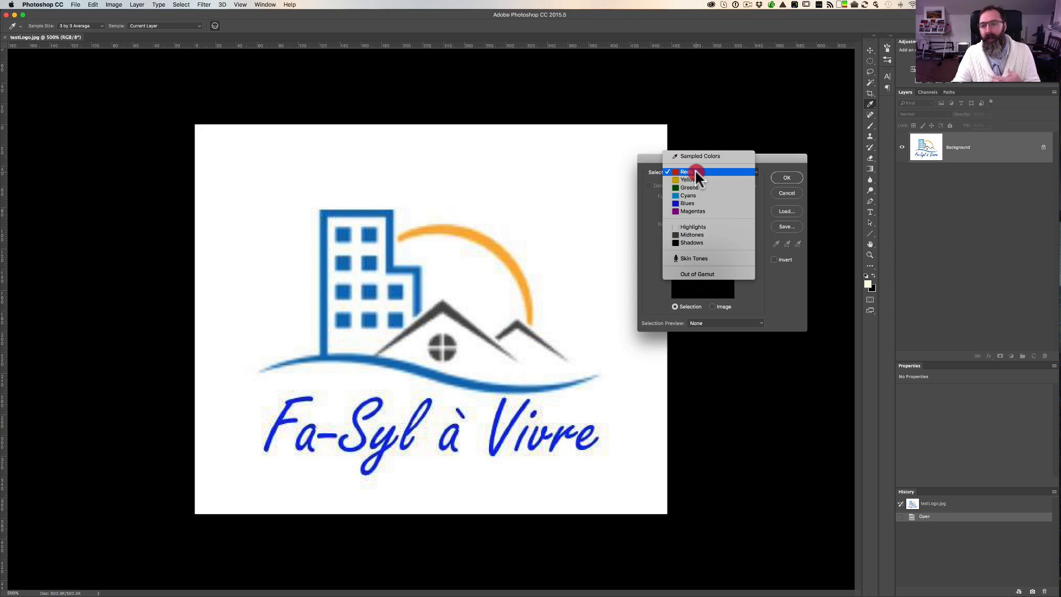
mouse_move(692, 226)
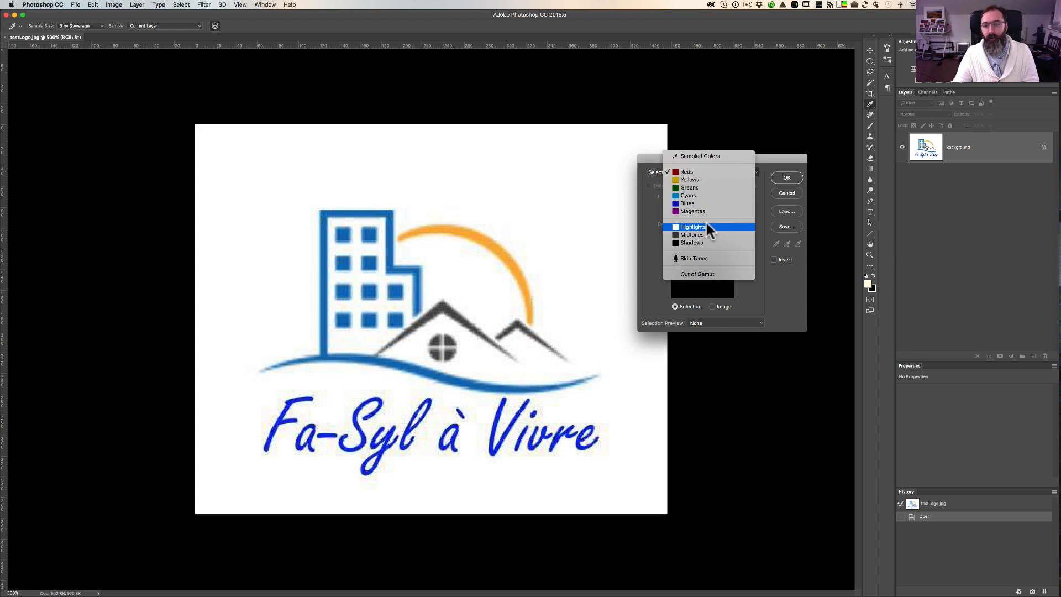
Switch the Color Range target from Reds to Highlights, at fuzziness 11 and range 209
click(692, 226)
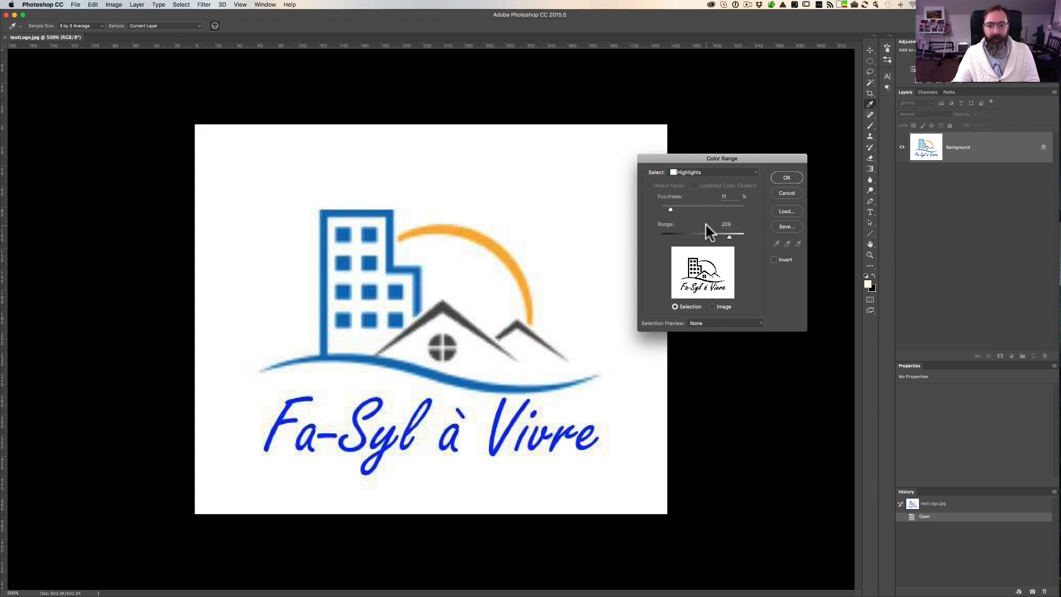
mouse_move(682, 268)
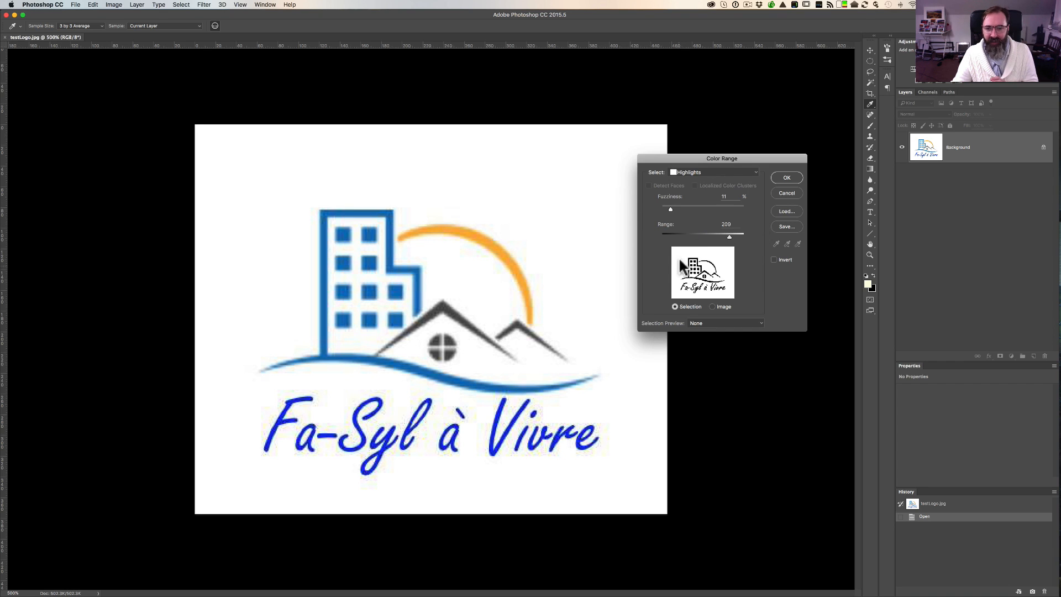
mouse_move(703, 269)
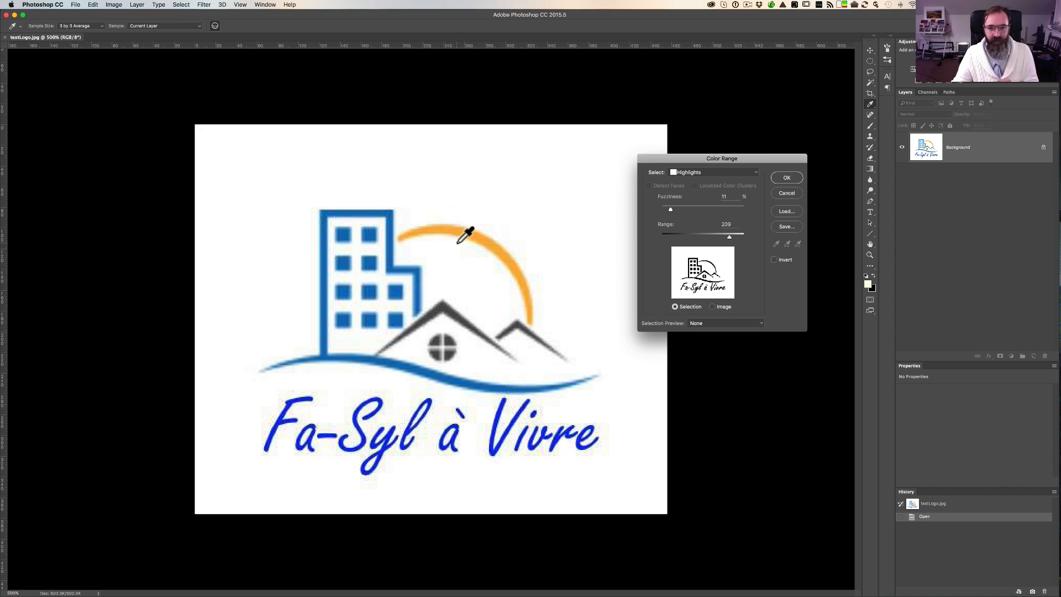
mouse_move(660, 331)
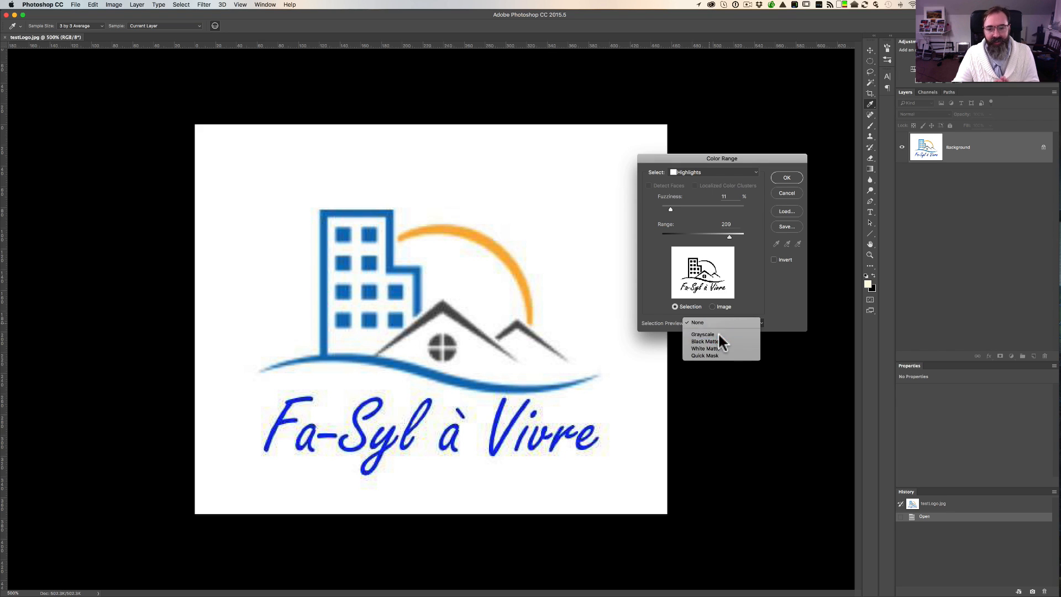
Cycle Selection Preview through White Matte and Quick Mask, ending on Grayscale
click(702, 334)
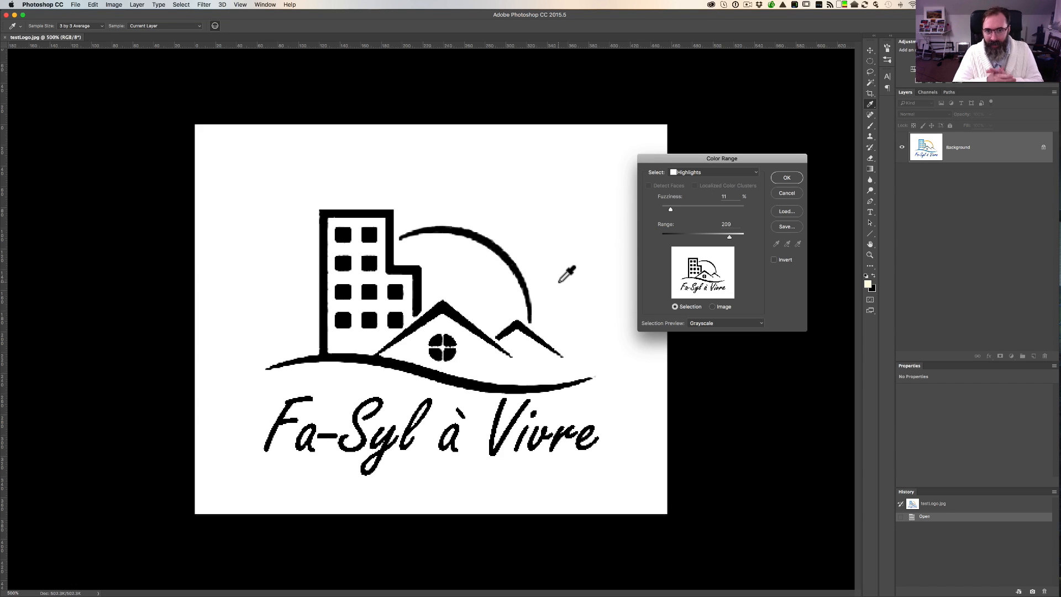
click(724, 323)
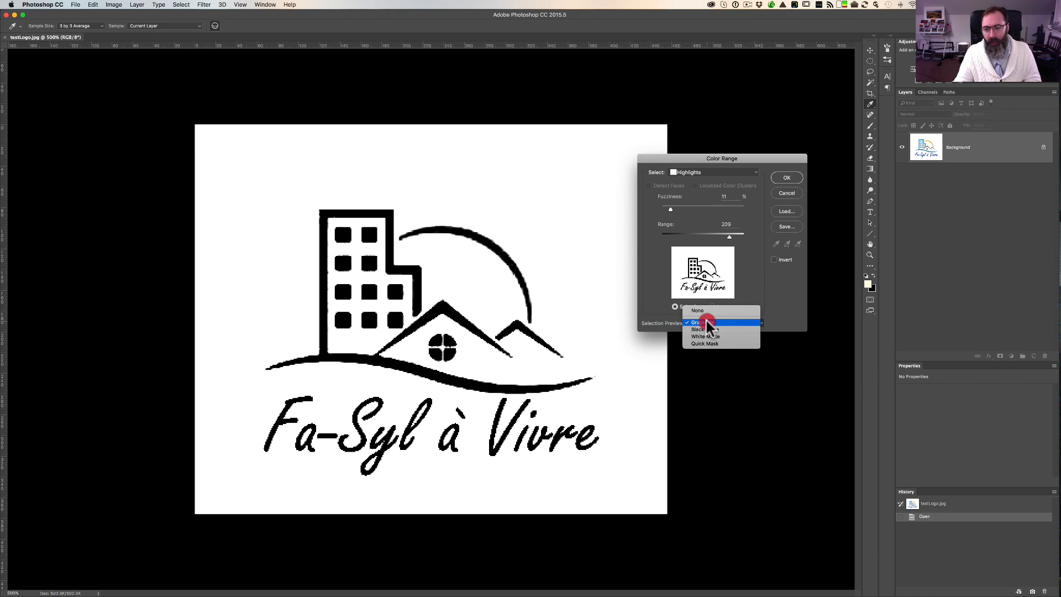
click(705, 337)
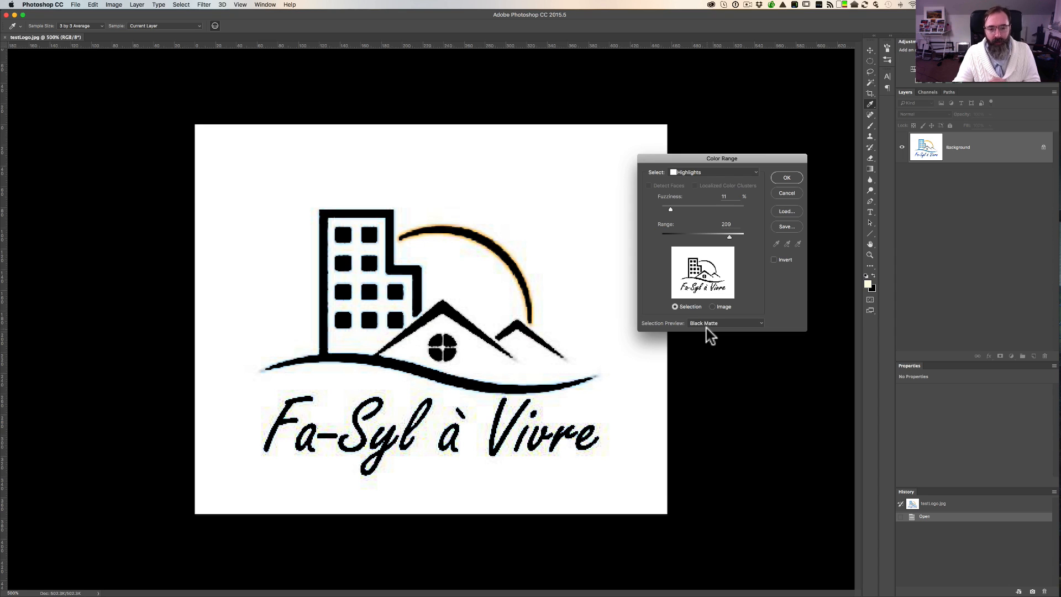
mouse_move(486, 224)
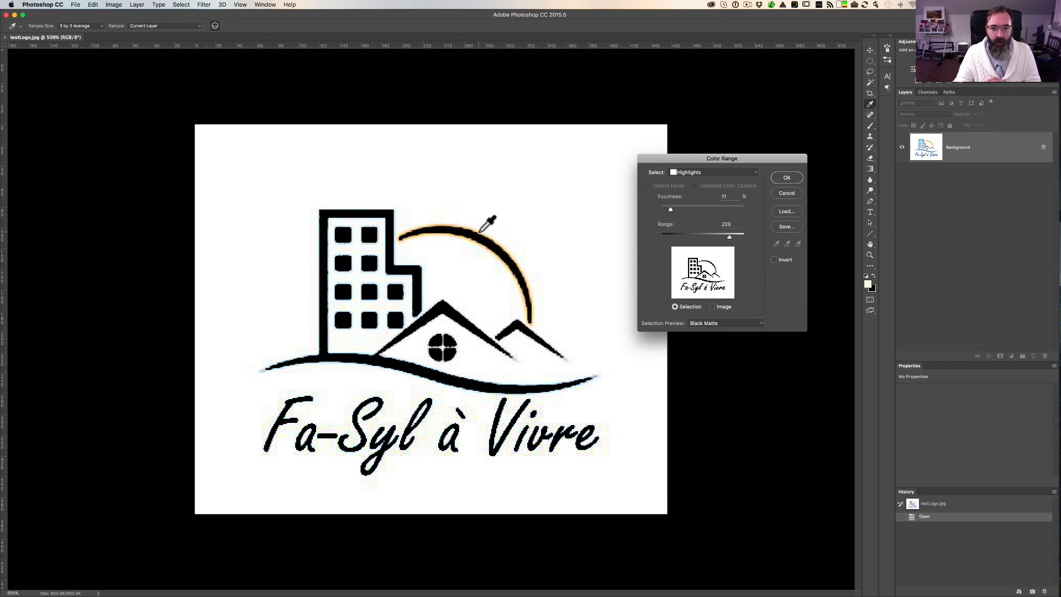
mouse_move(499, 234)
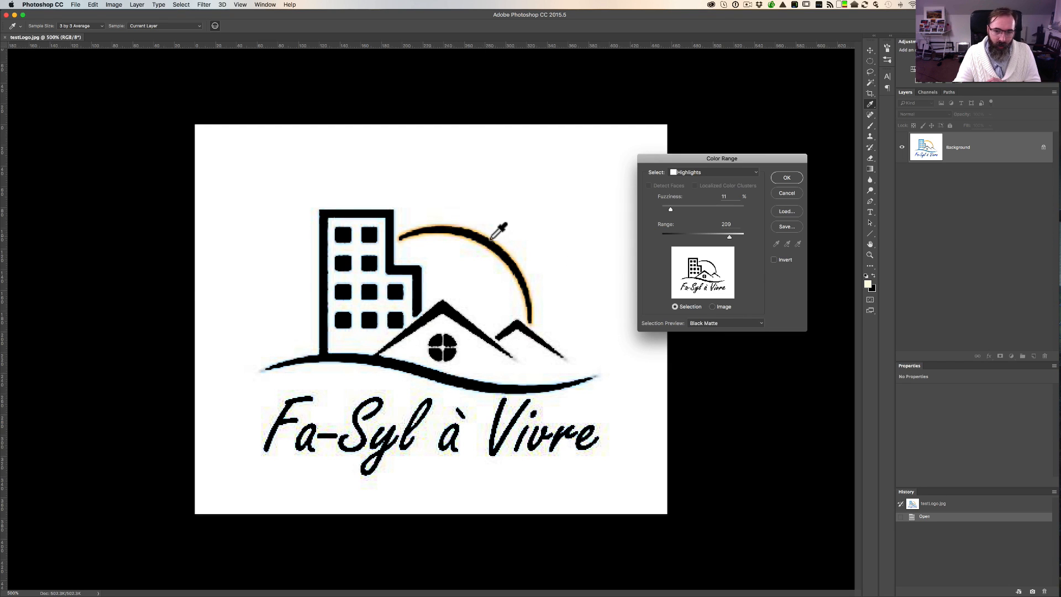
mouse_move(488, 220)
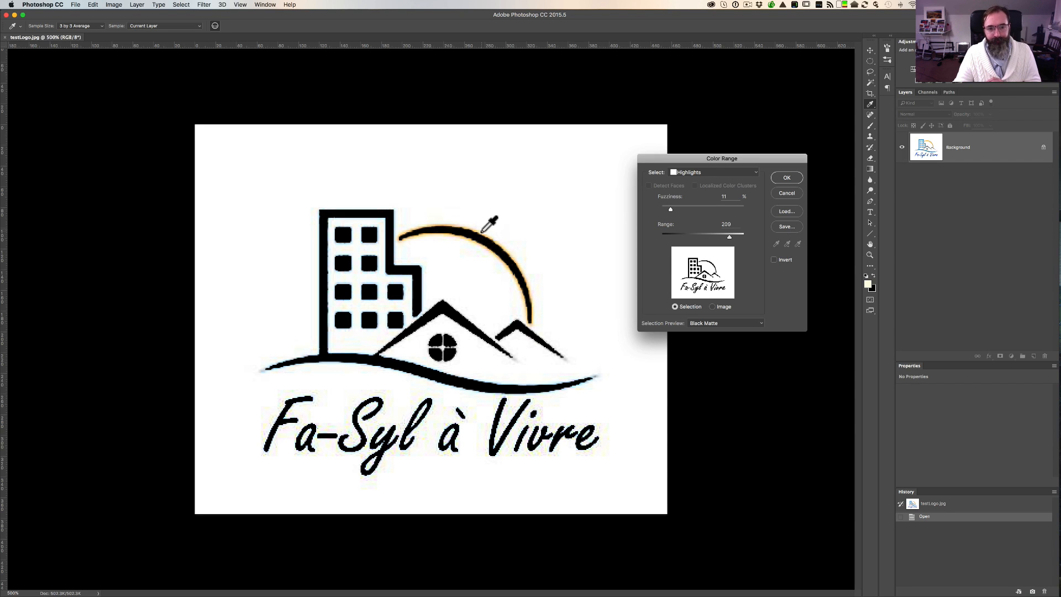
mouse_move(763, 361)
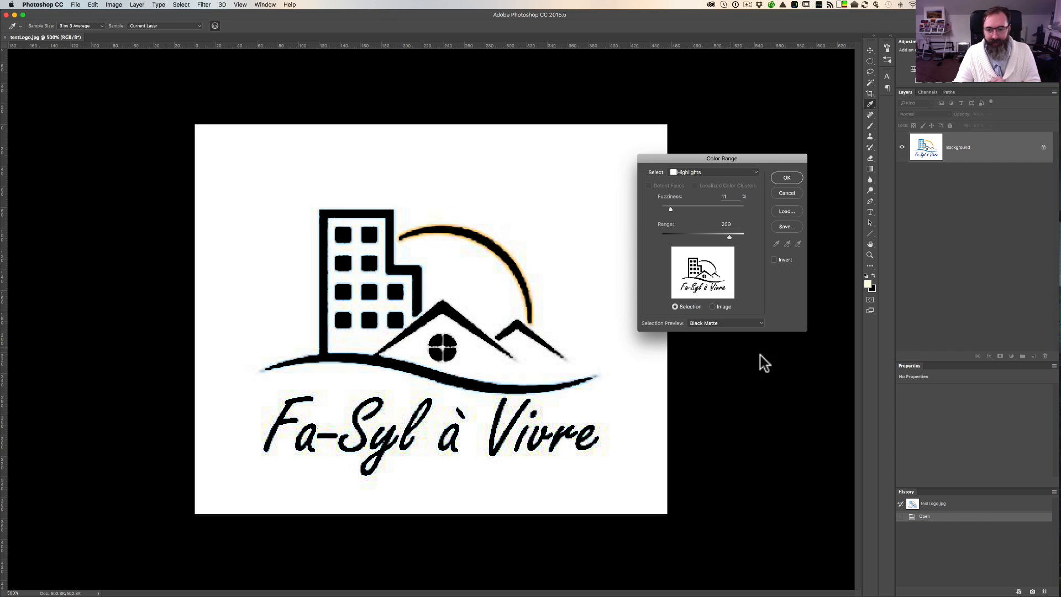
click(725, 323)
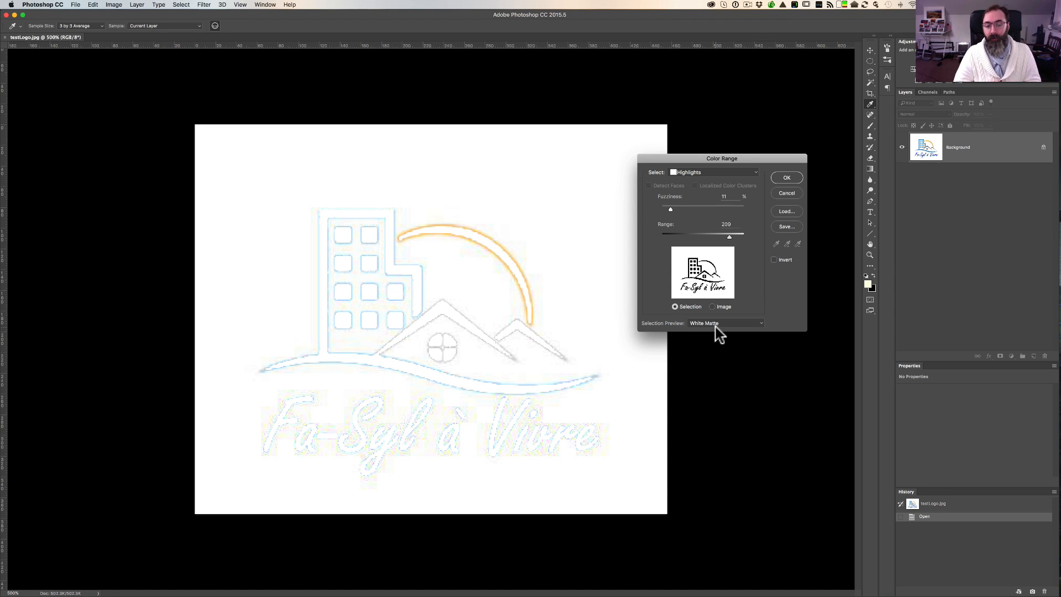
click(724, 323)
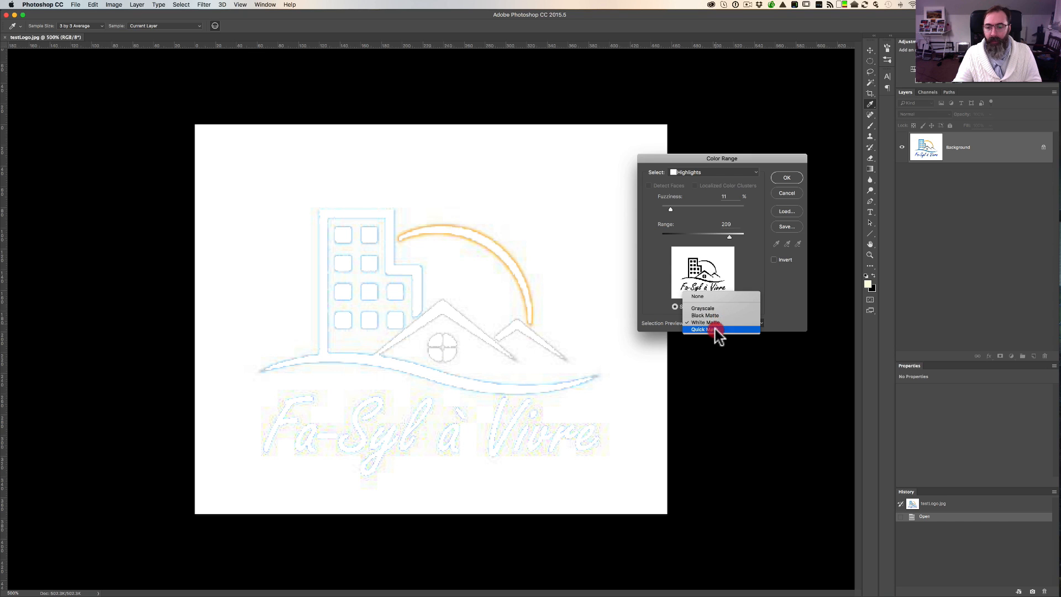
click(703, 331)
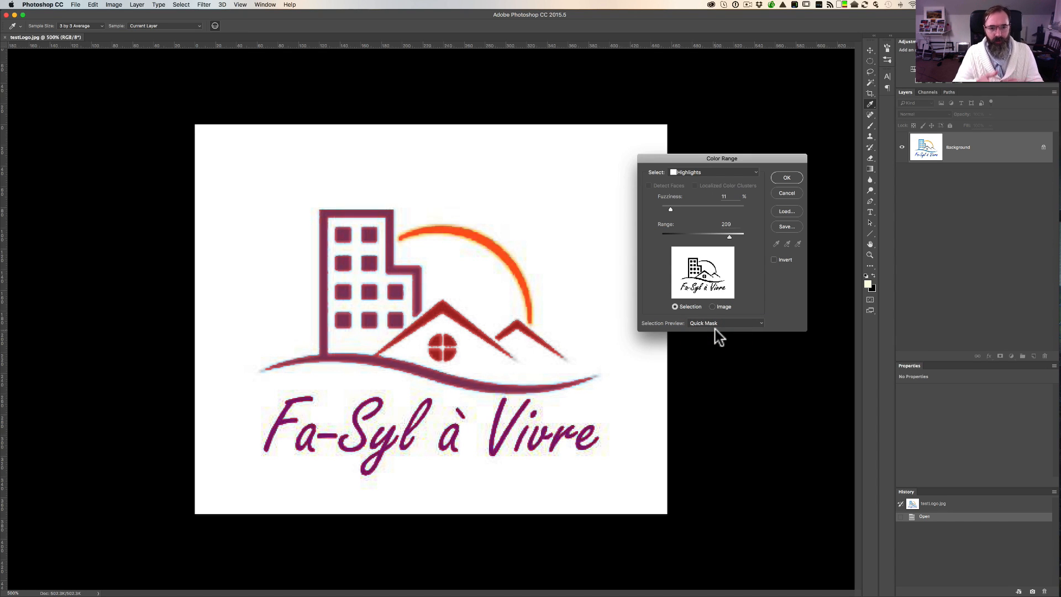
click(726, 323)
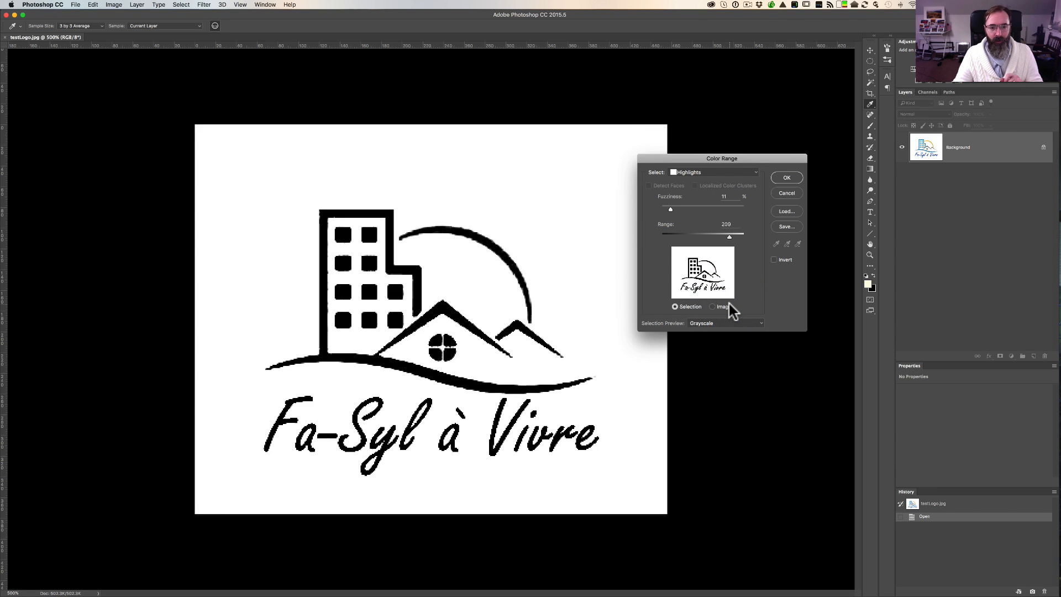
mouse_move(724, 208)
text(80)
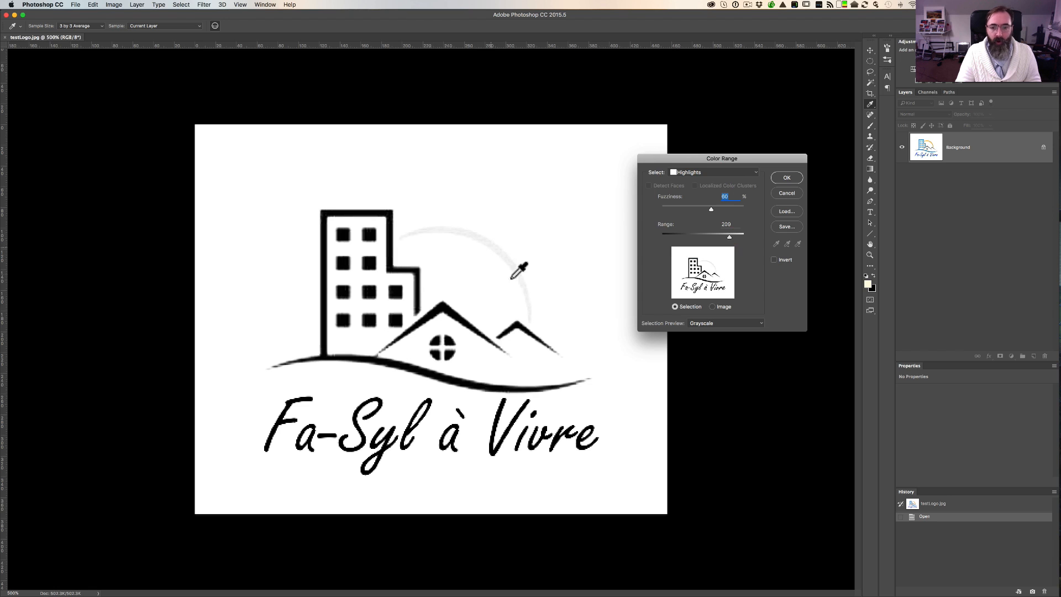
Toggle the preview between None and Grayscale, then set Fuzziness to 12
click(724, 323)
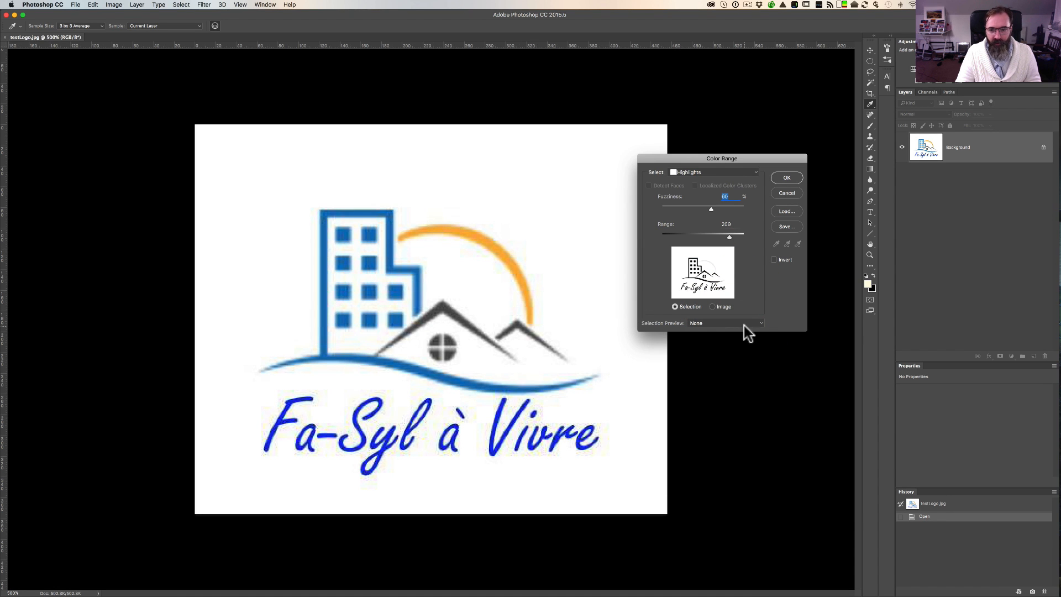
click(724, 323)
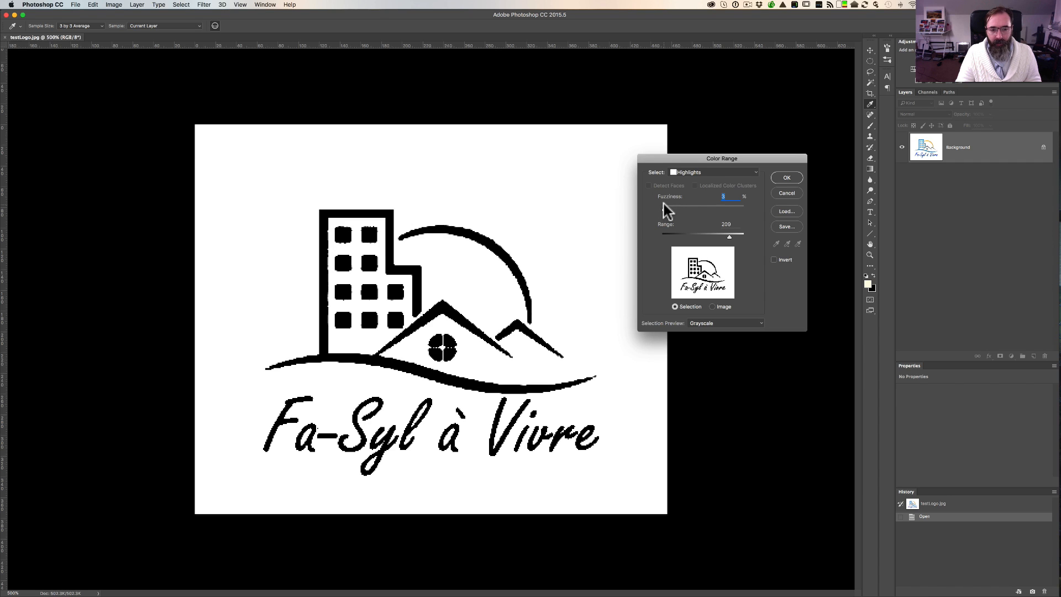
mouse_move(676, 215)
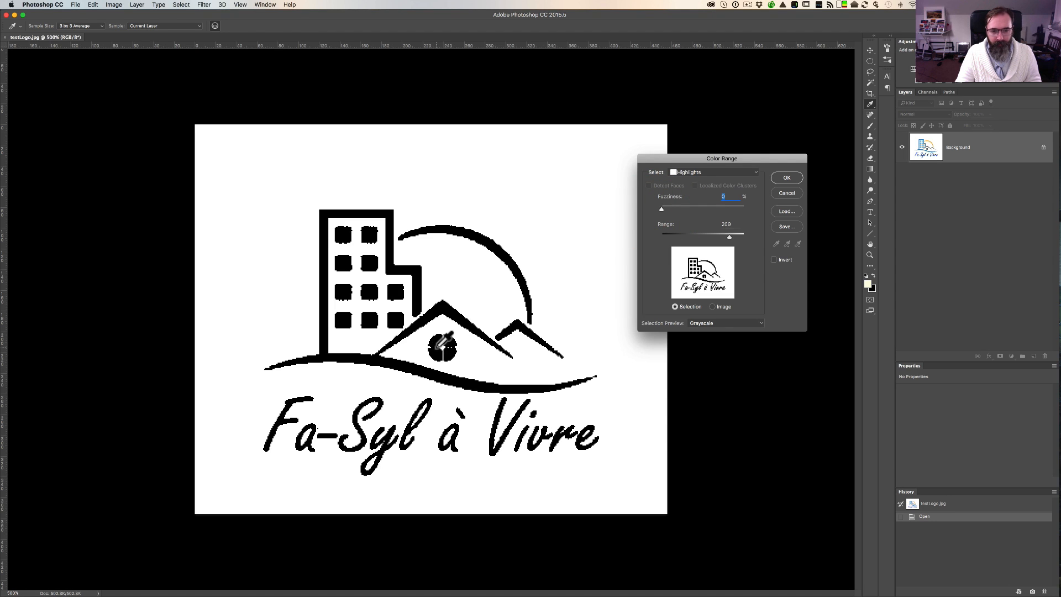
mouse_move(447, 338)
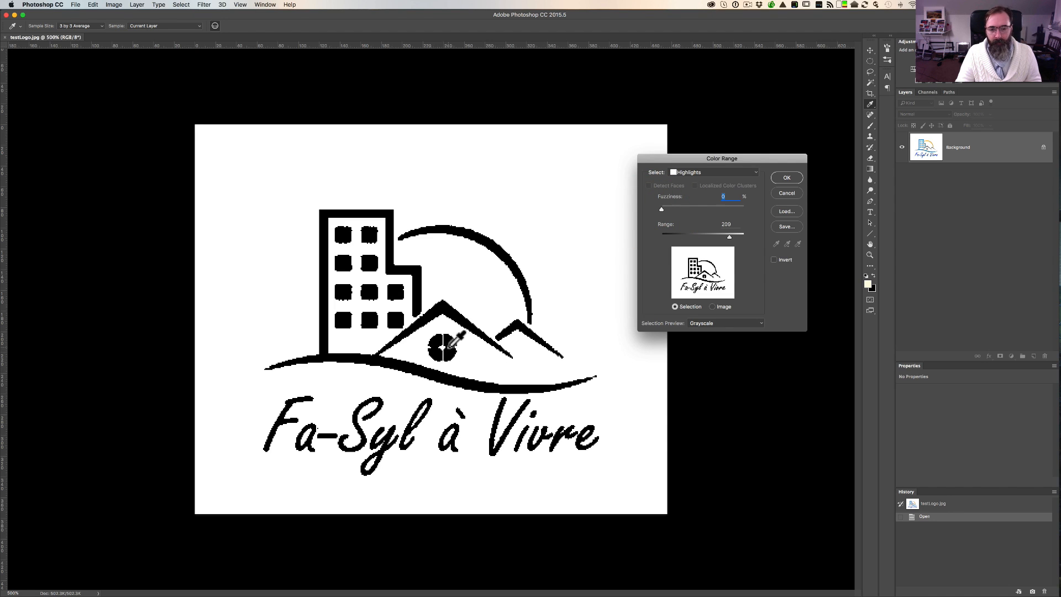
mouse_move(667, 215)
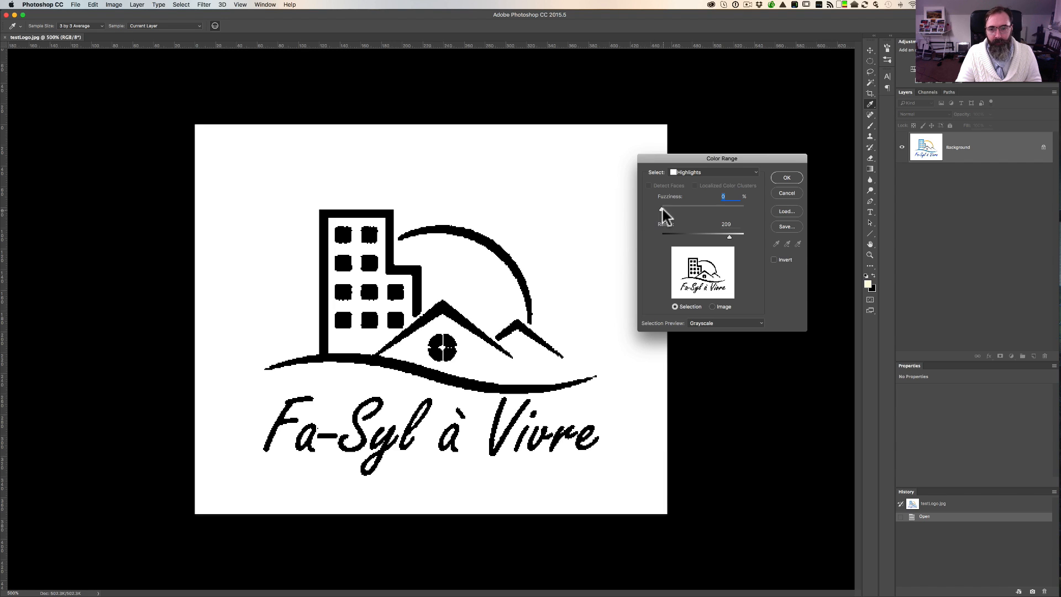
click(666, 210)
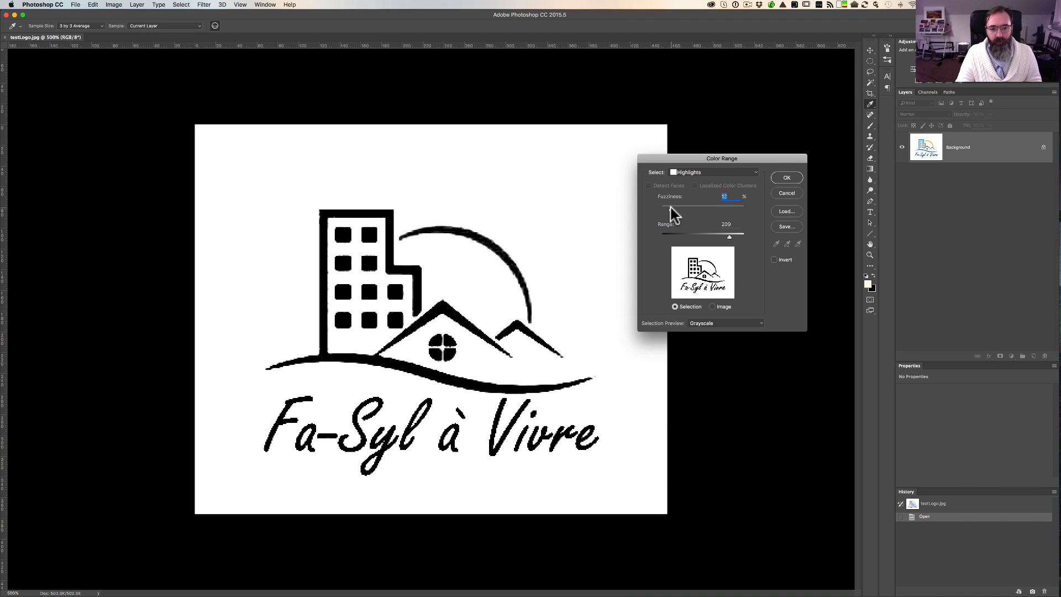
mouse_move(672, 215)
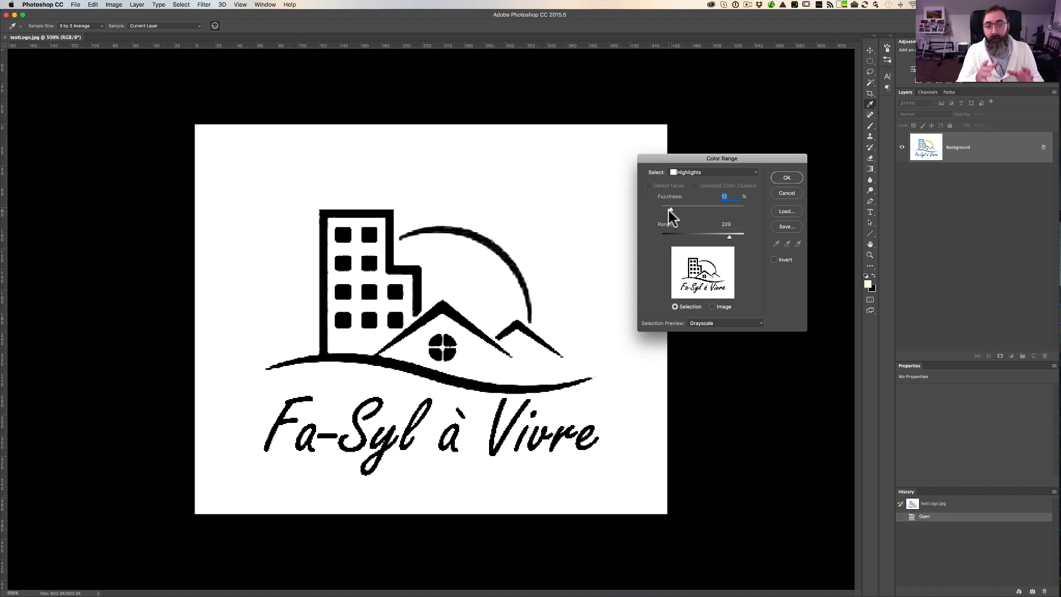
mouse_move(670, 216)
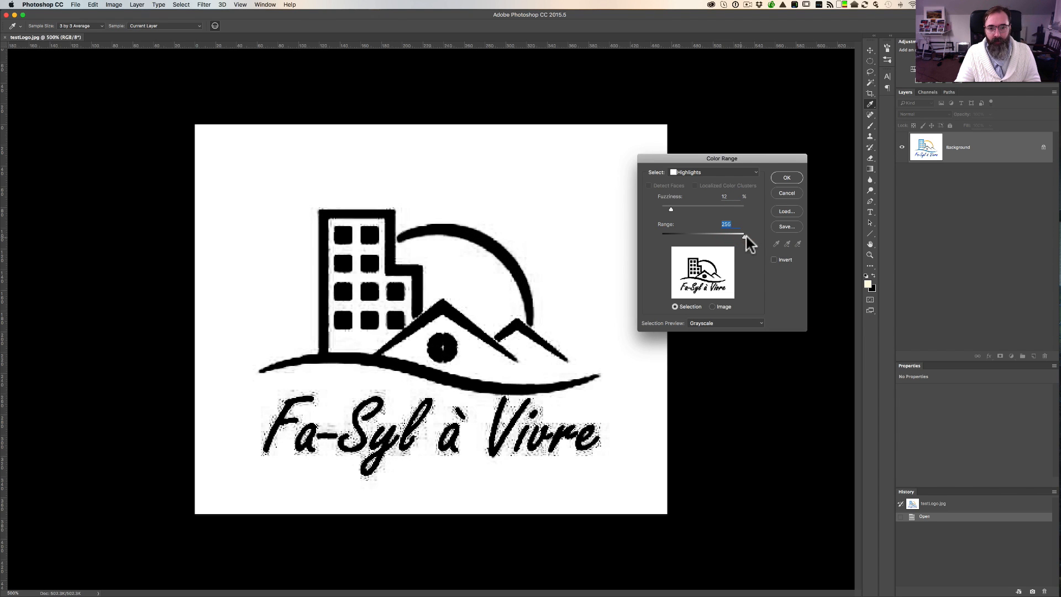
mouse_move(687, 257)
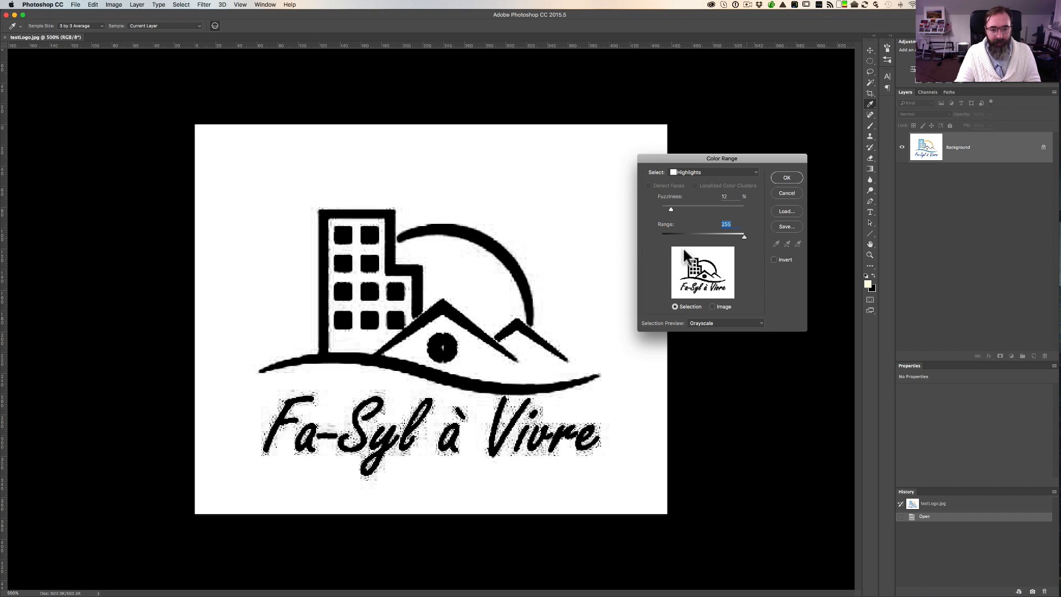
mouse_move(381, 382)
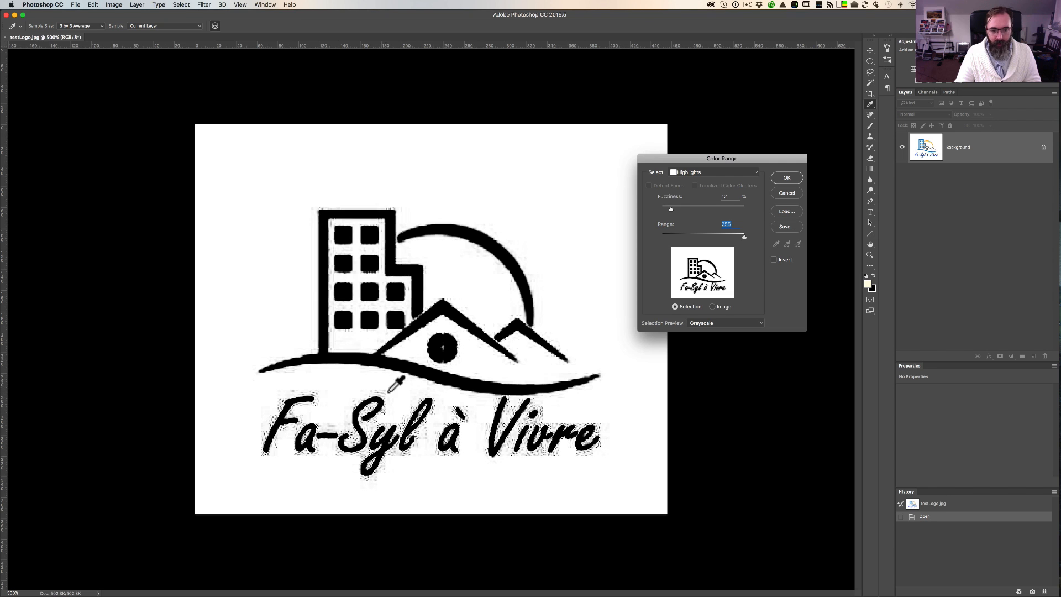
Inspect the unmasked logo zoomed in closer, then restore the Grayscale preview
click(724, 323)
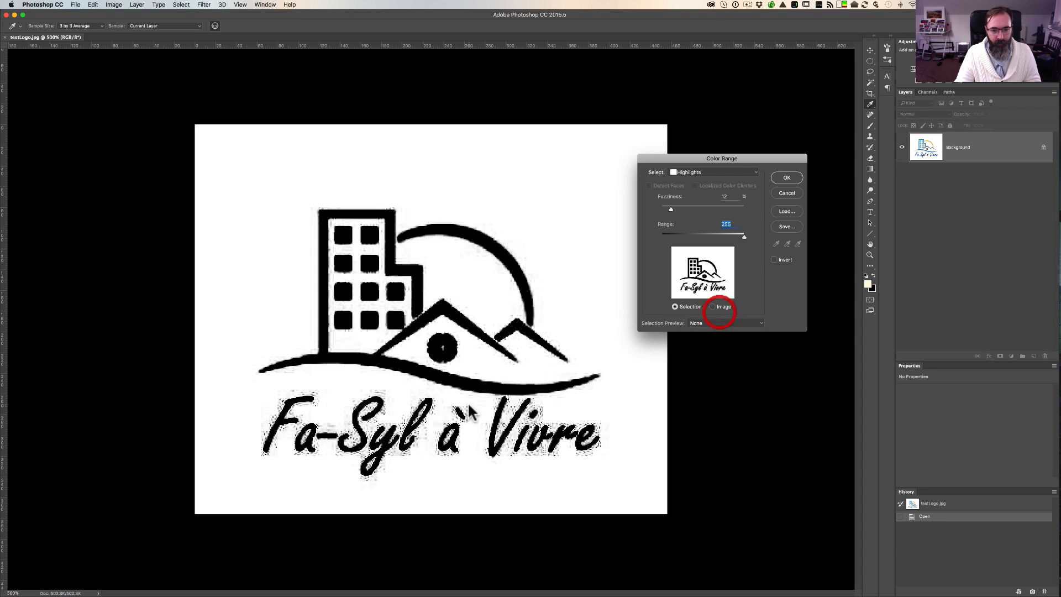
key(cmd+=)
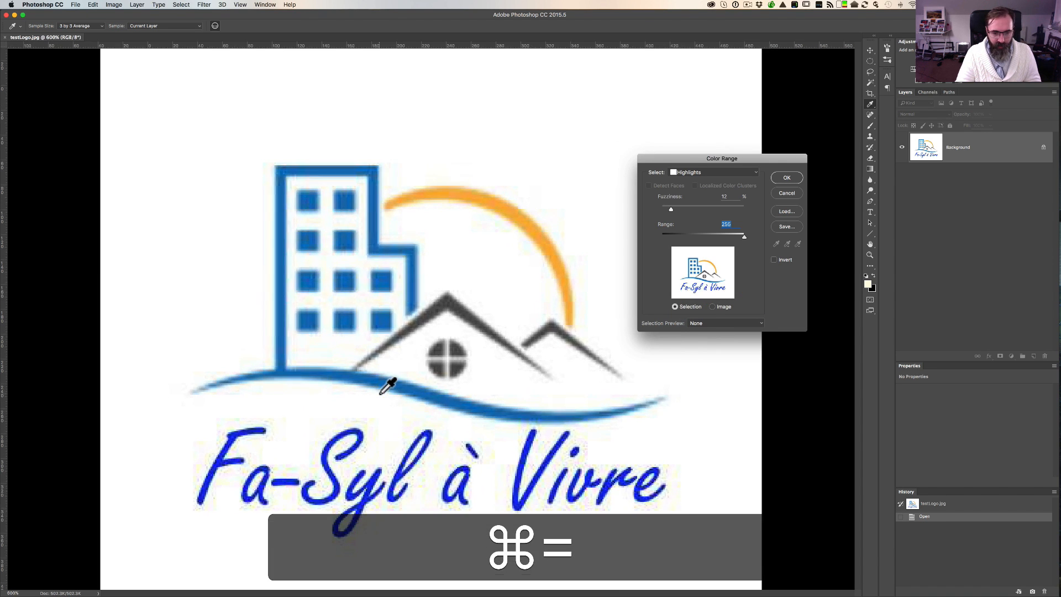
key(cmd+=)
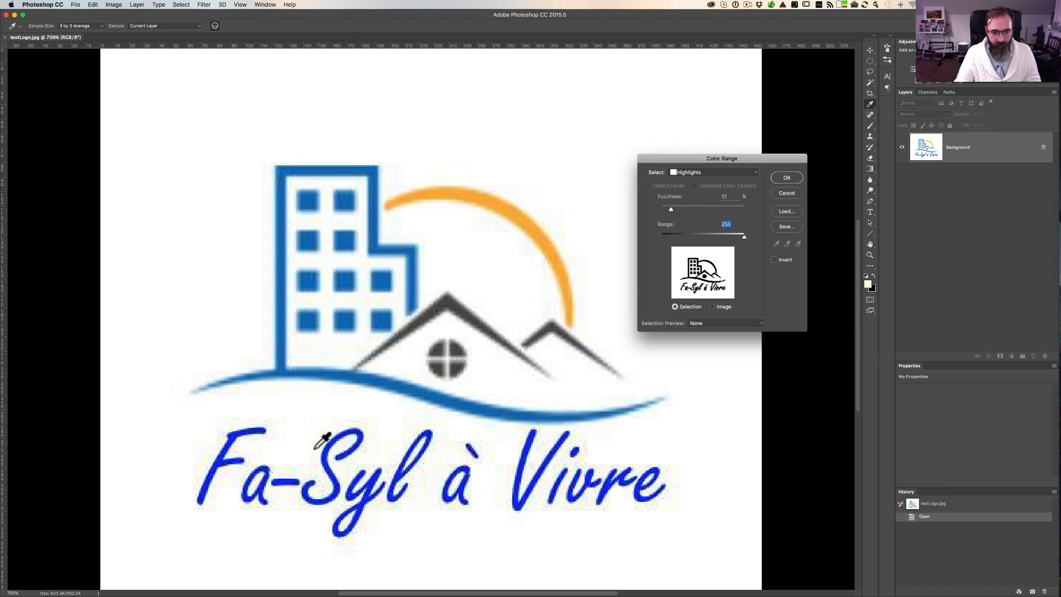
mouse_move(711, 328)
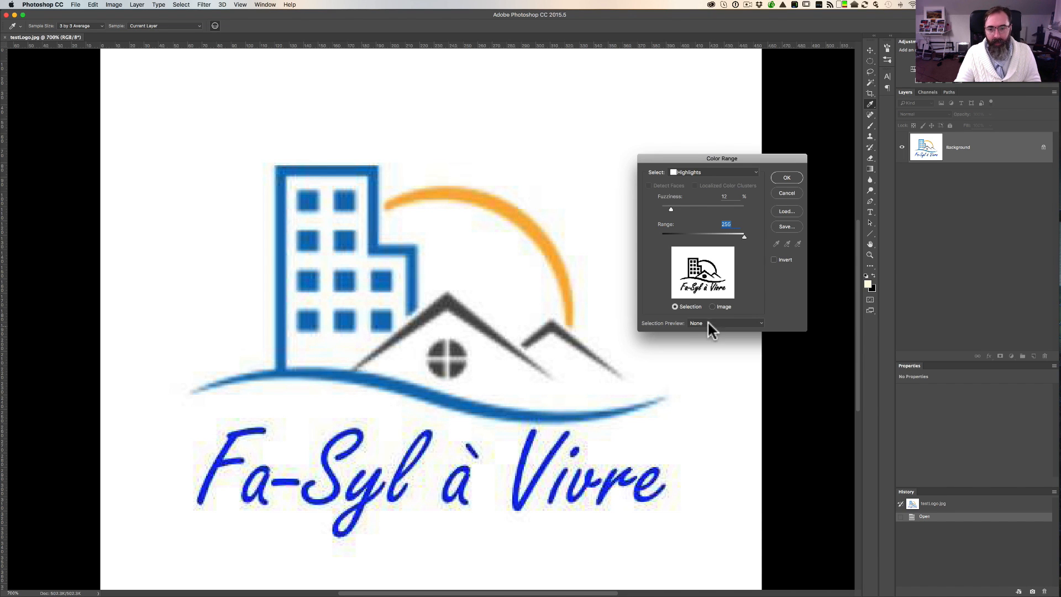
click(724, 323)
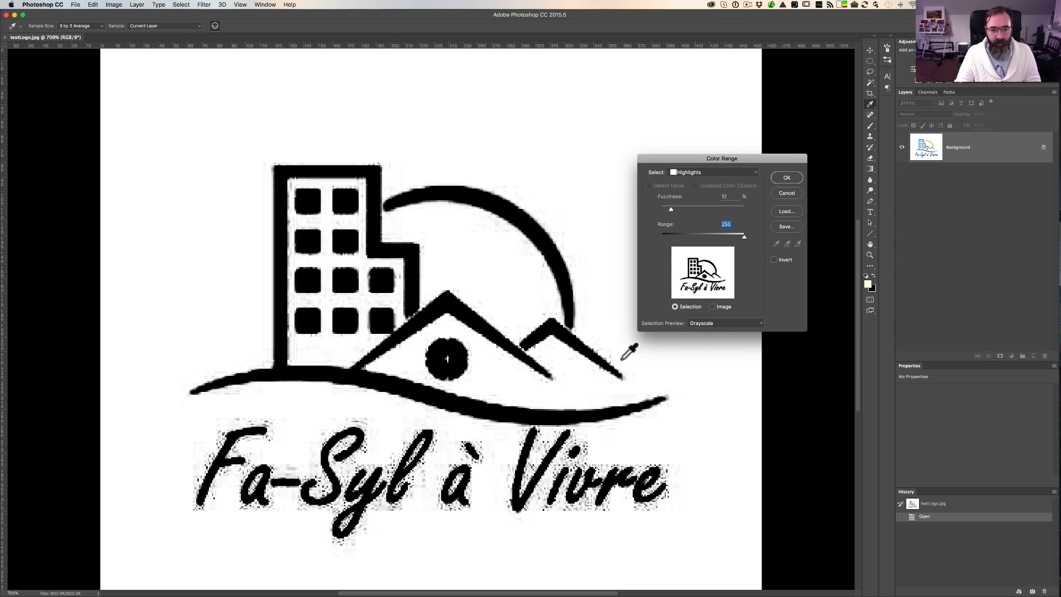
mouse_move(365, 413)
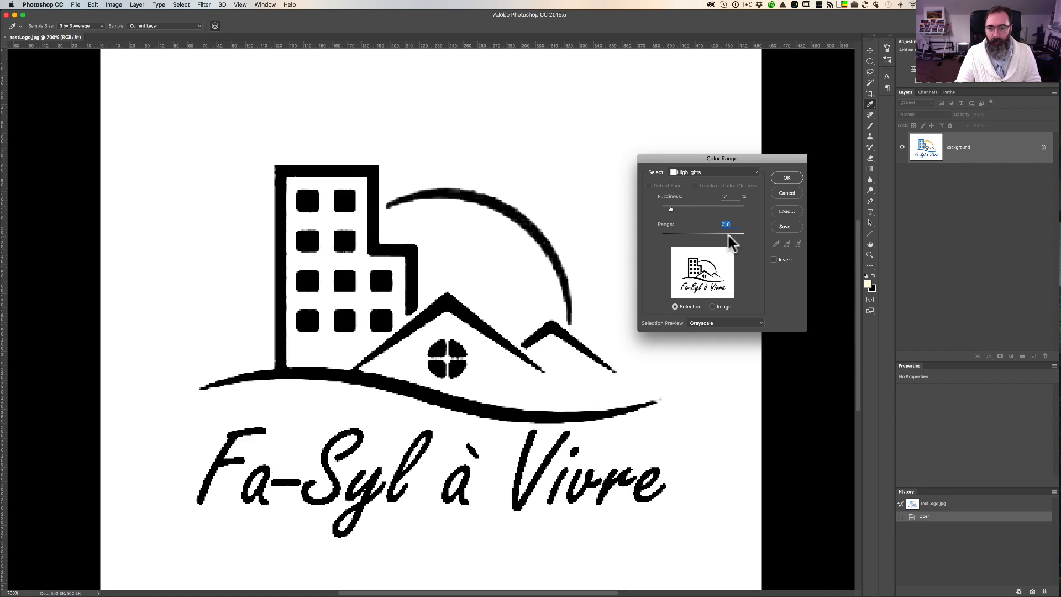
mouse_move(778, 190)
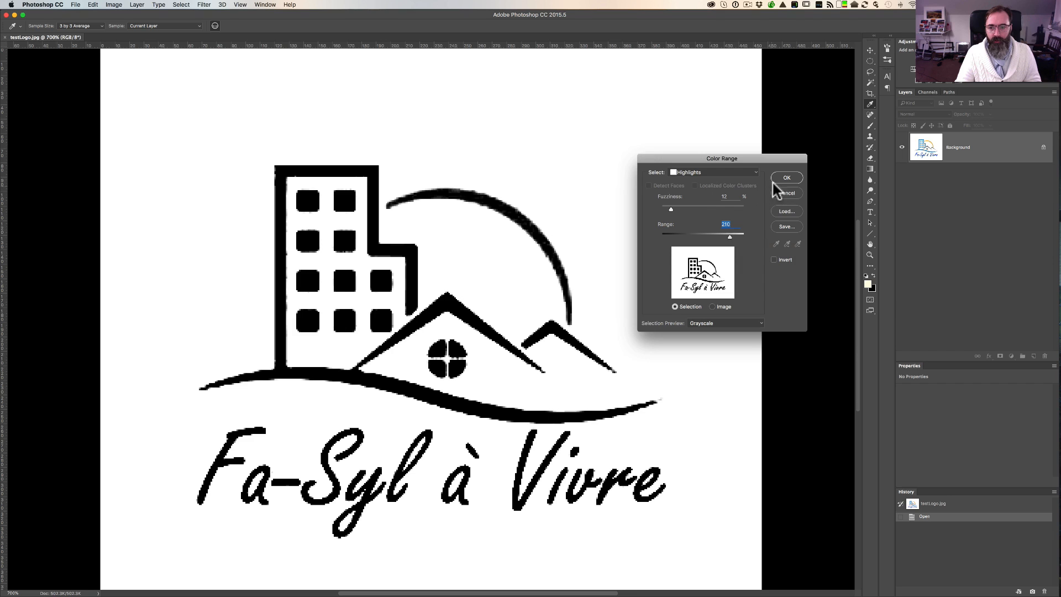
click(786, 177)
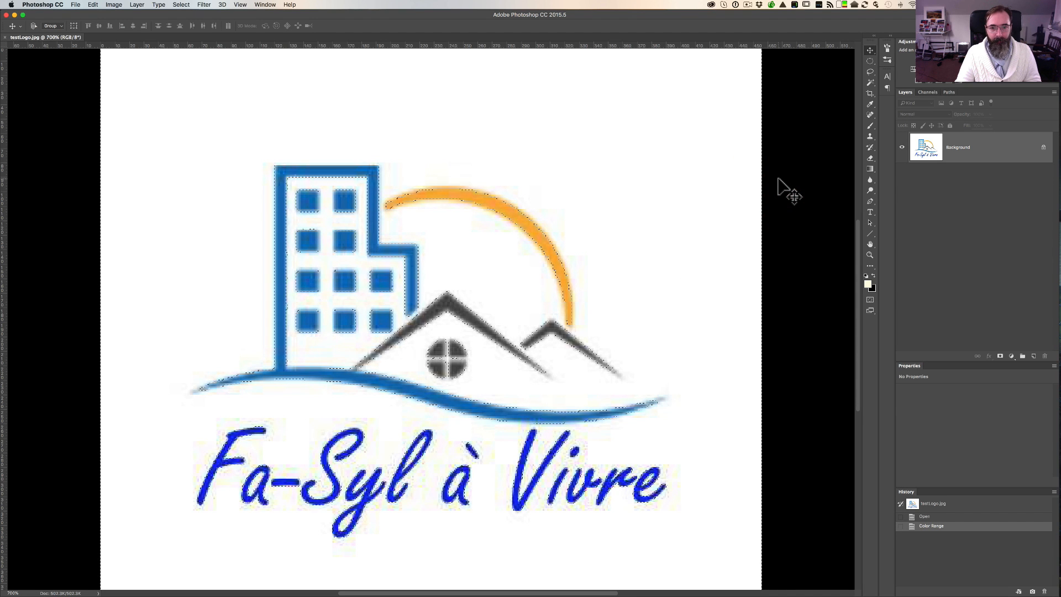
mouse_move(724, 212)
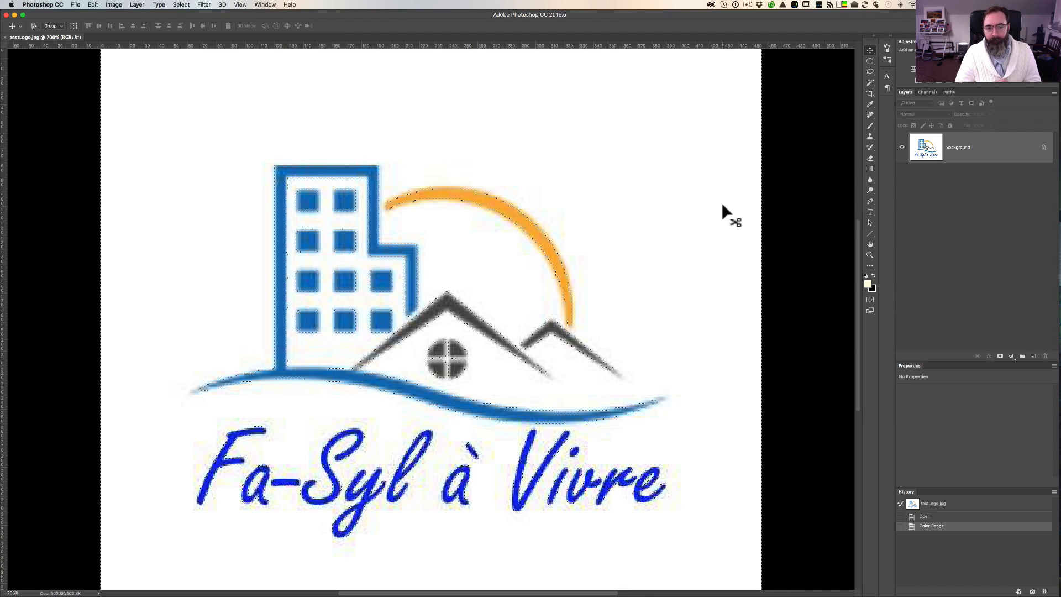
mouse_move(686, 231)
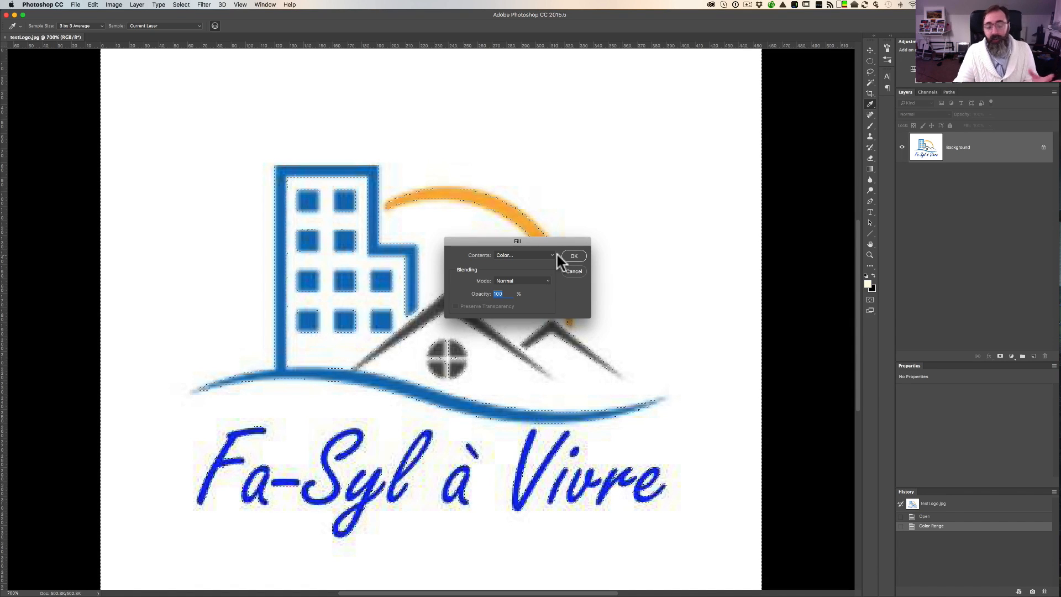
Look over the Fill dialog's Contents choices, then cancel without filling
click(525, 255)
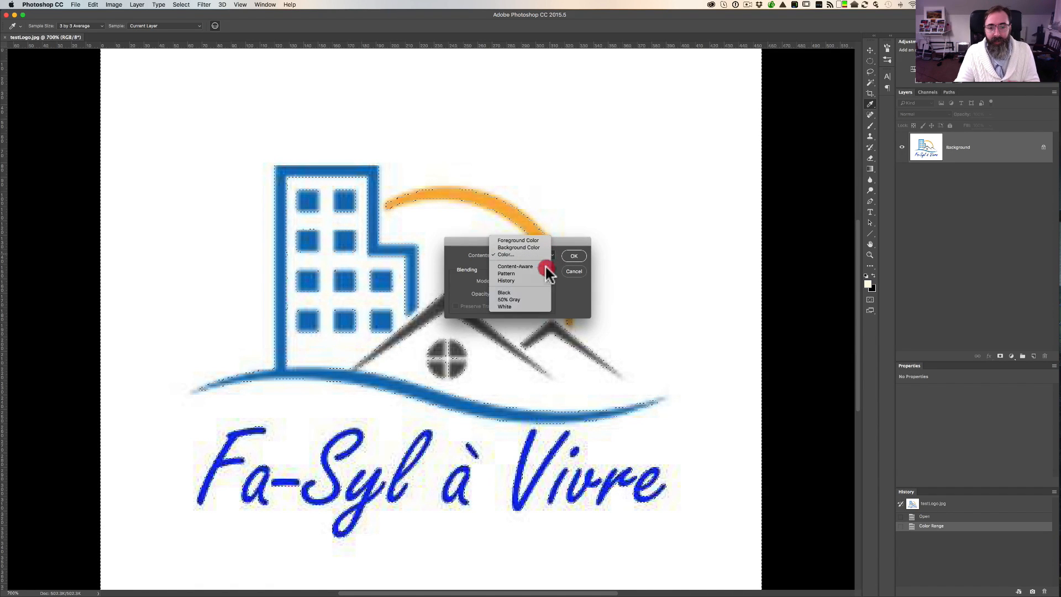
click(504, 255)
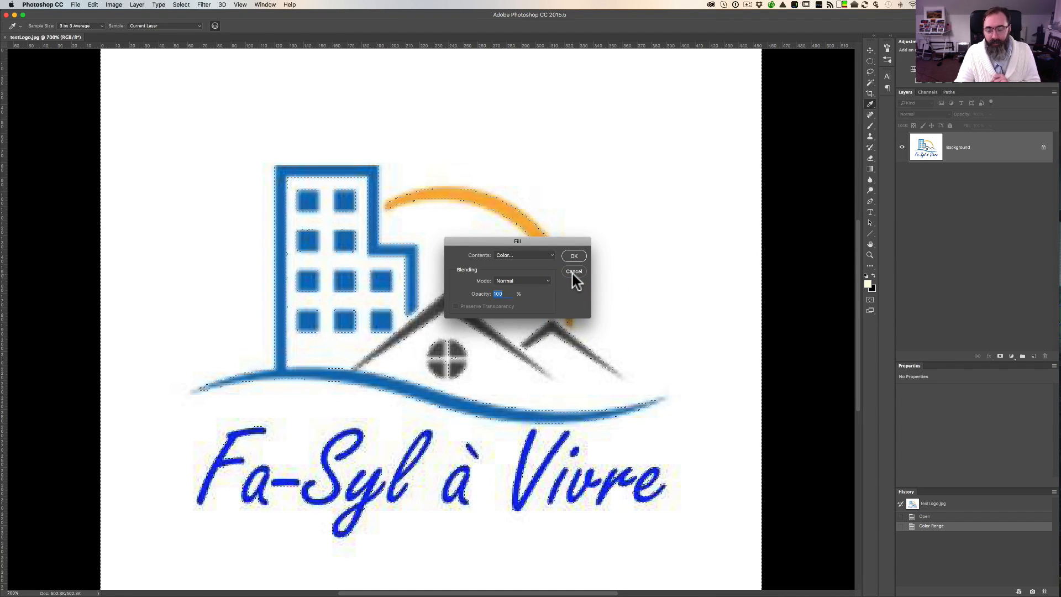
click(573, 271)
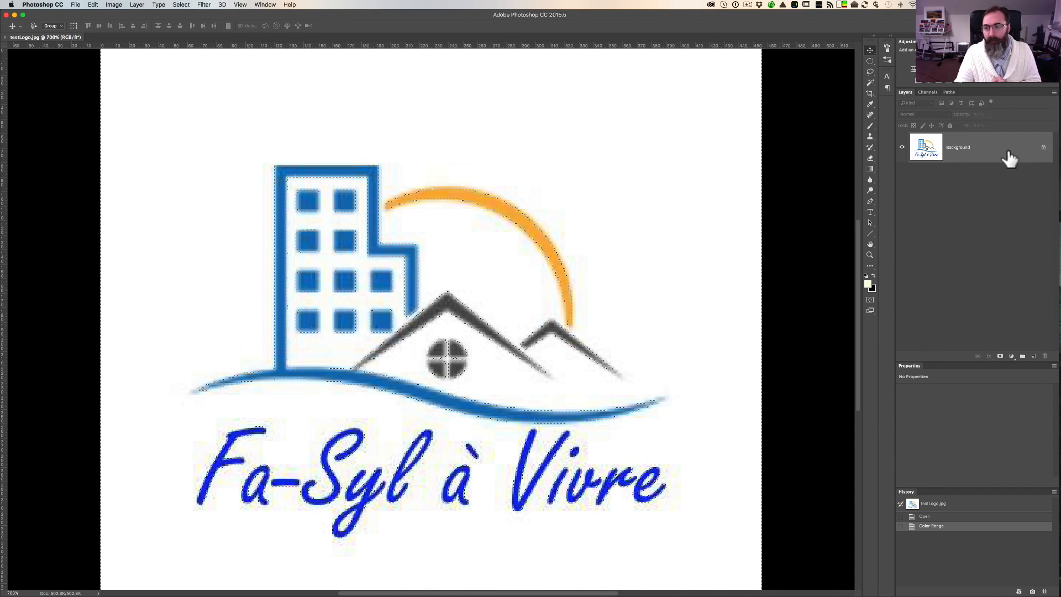
Unlock the Background layer into Layer 0 and clear the selected white areas
click(264, 5)
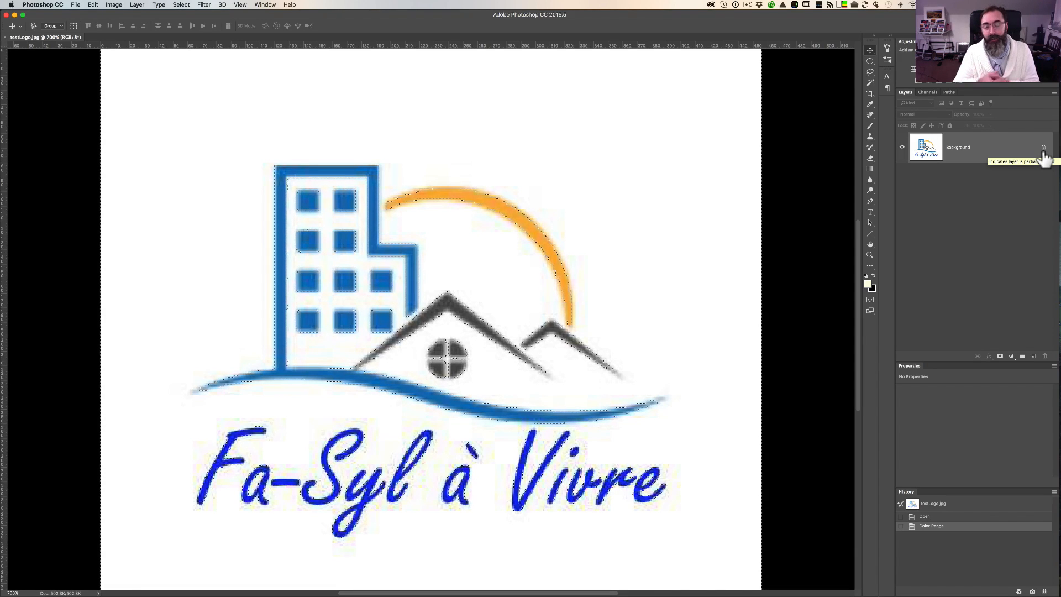
click(1043, 148)
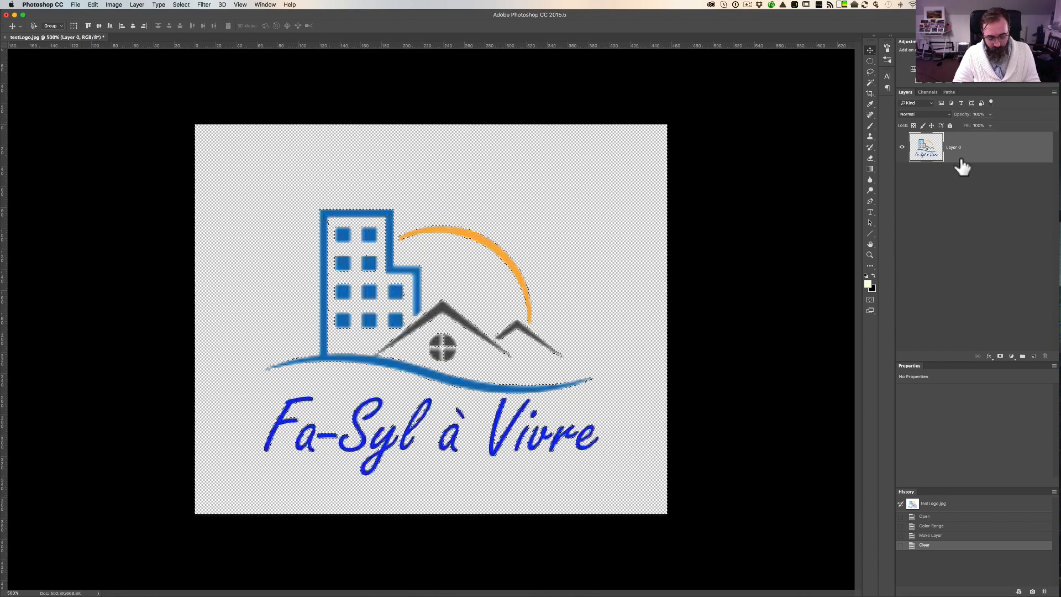
Deselect, compare with the original History snapshot, then return to the transparent version
key(cmd+d)
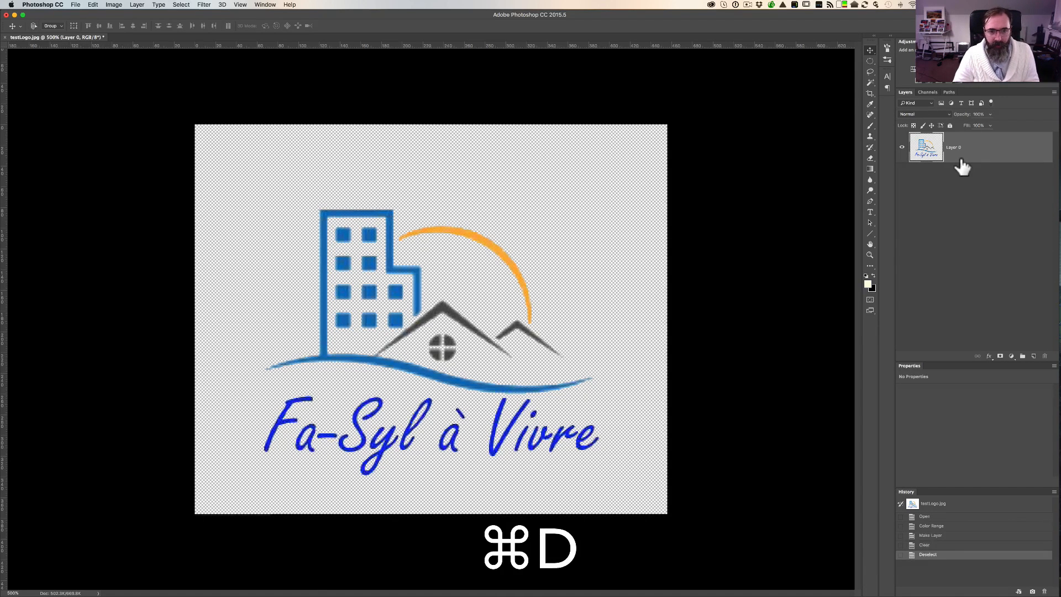
key(cmd+d)
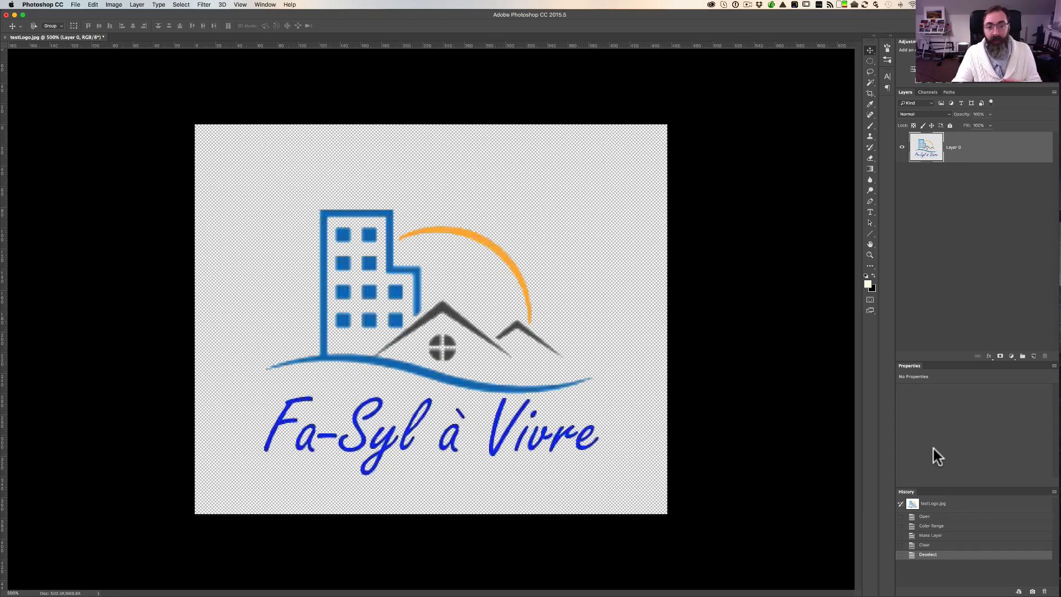
mouse_move(961, 480)
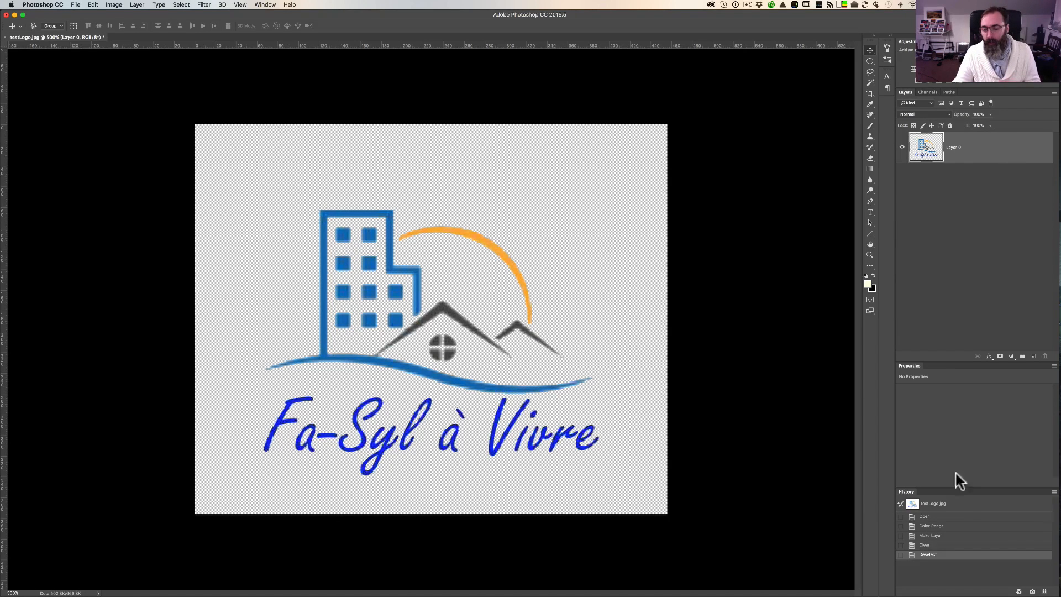
click(932, 503)
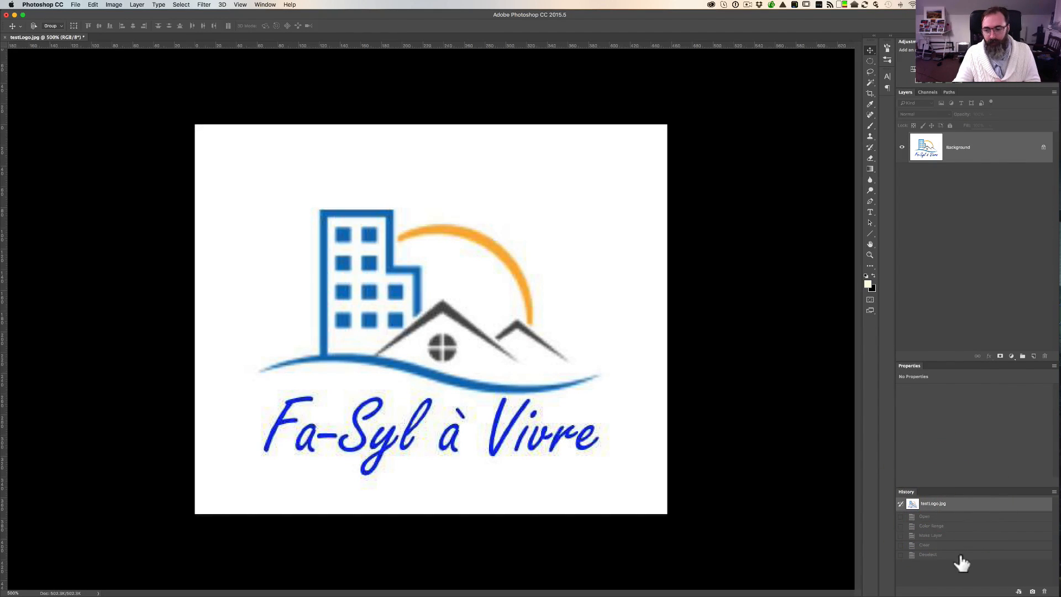
click(927, 553)
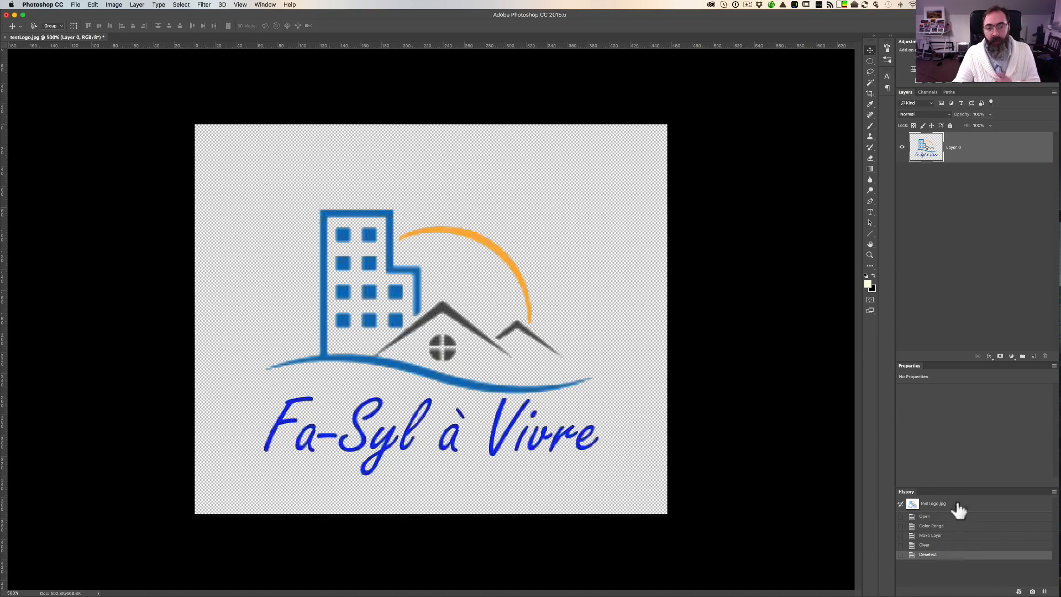
mouse_move(824, 374)
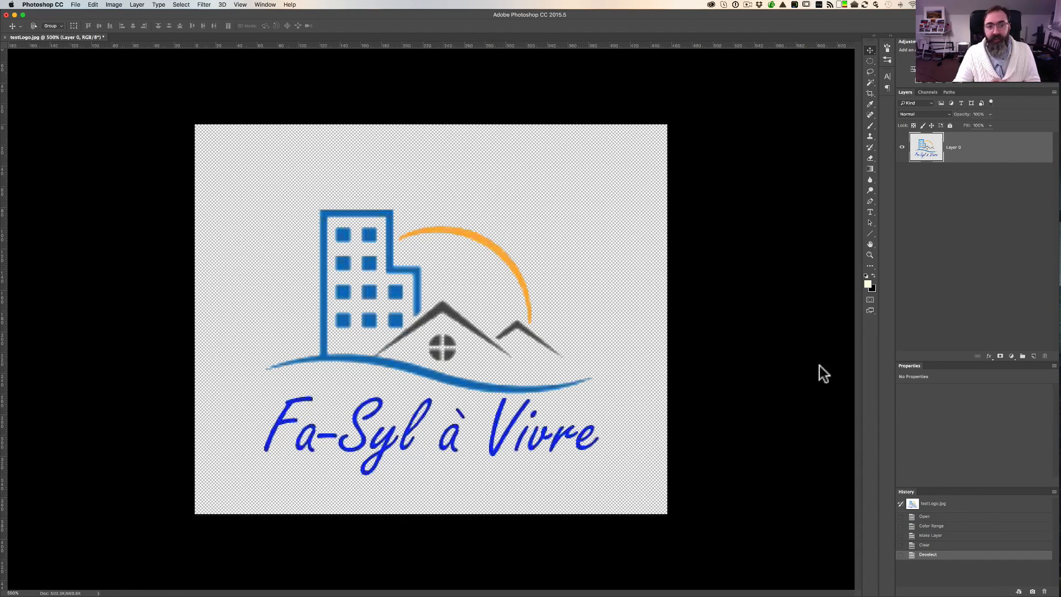
mouse_move(81, 21)
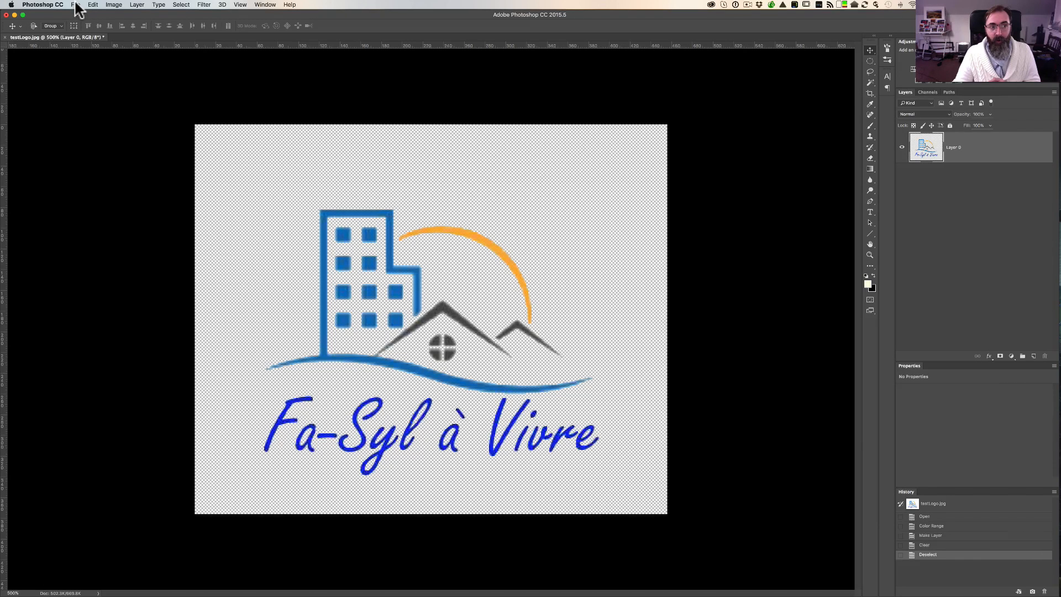
mouse_move(33, 46)
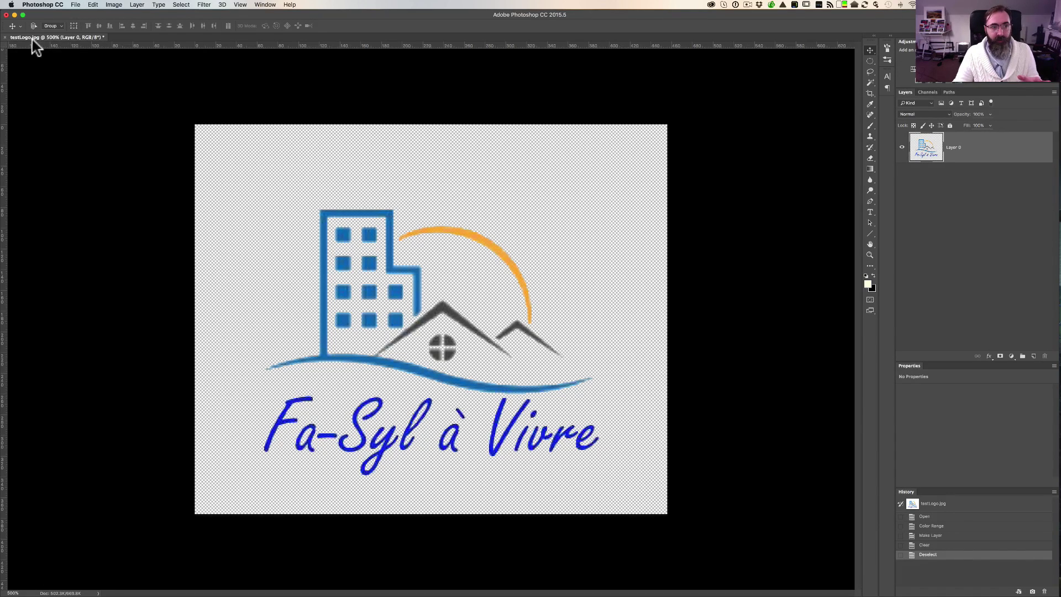
mouse_move(76, 5)
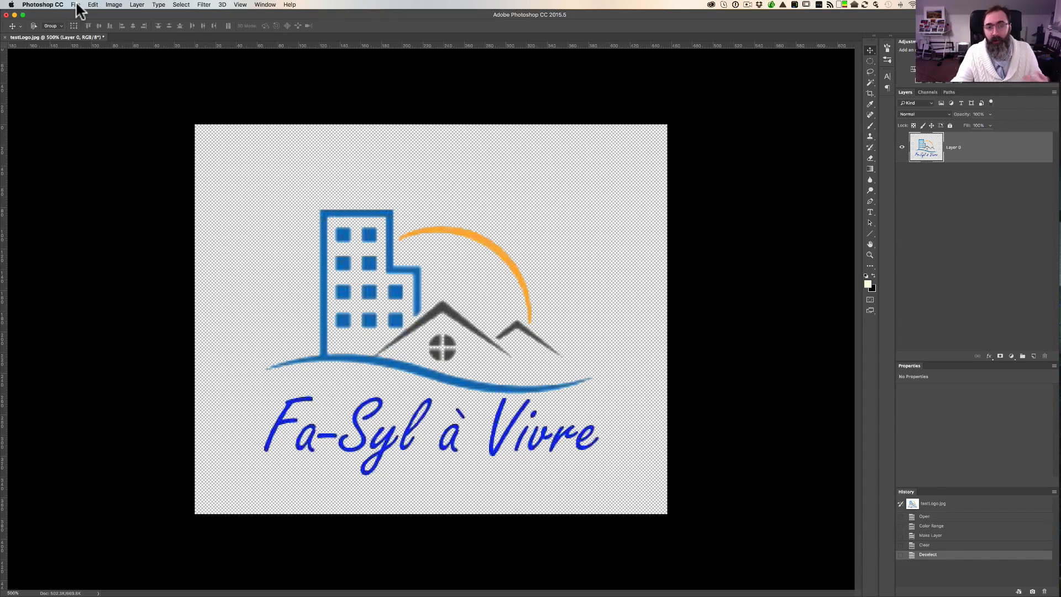
Save the logo as PNG, overwriting testLogo.png on the Desktop and accepting the PNG options
click(76, 5)
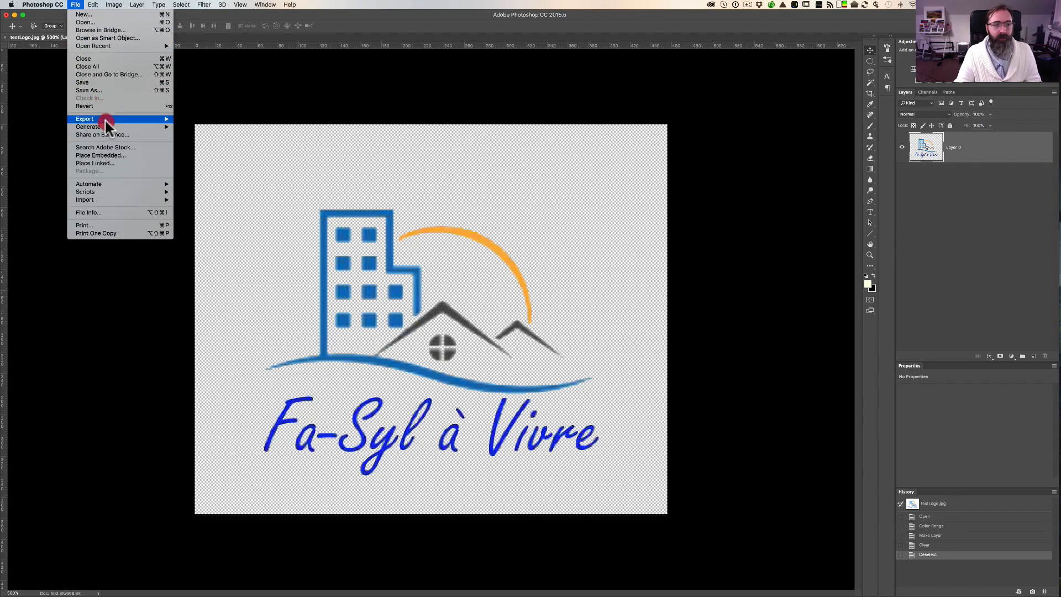
click(88, 90)
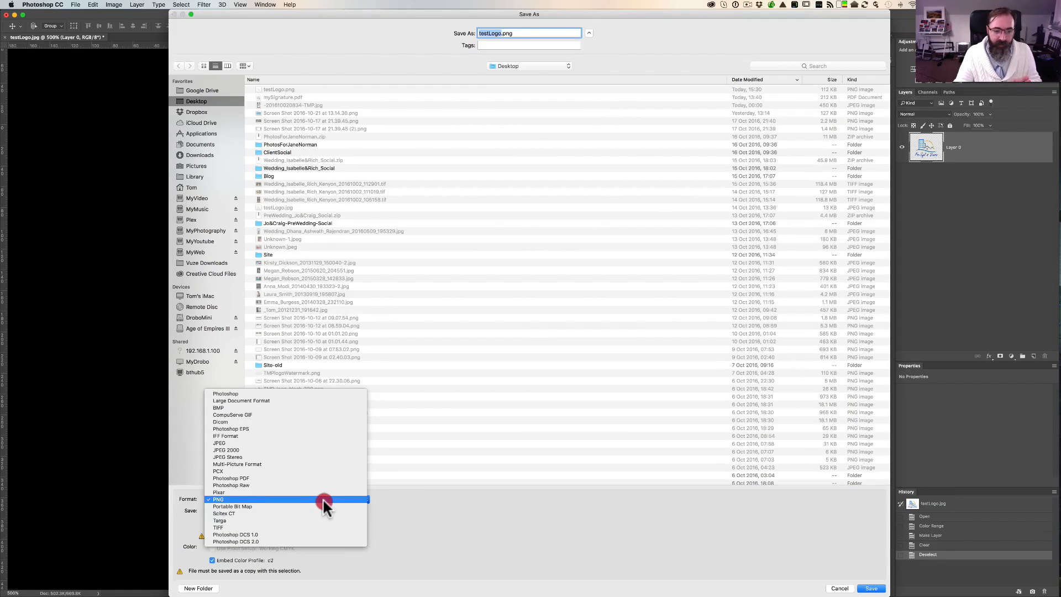
mouse_move(325, 504)
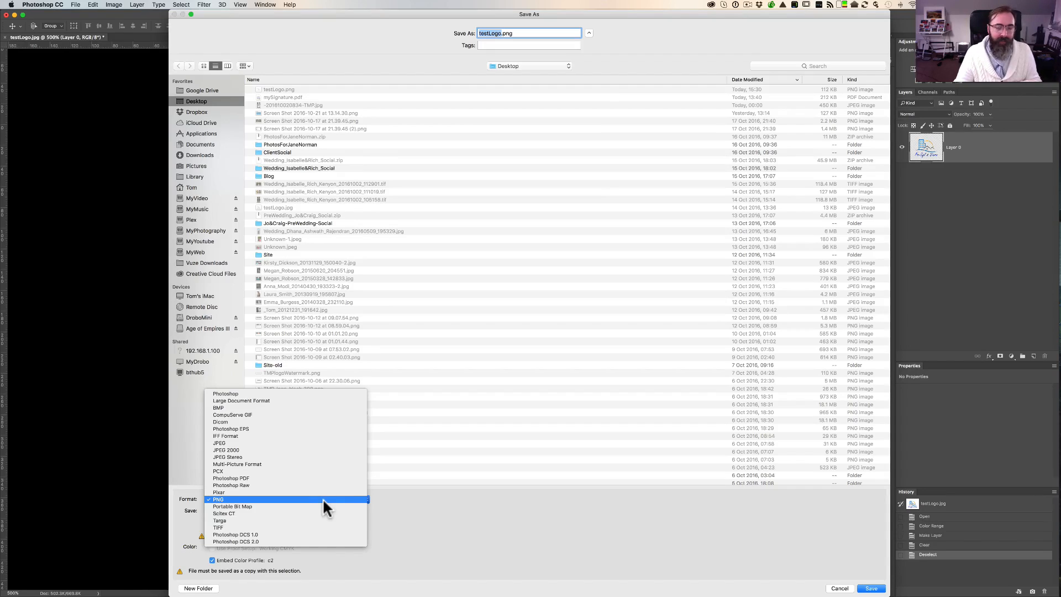
click(217, 500)
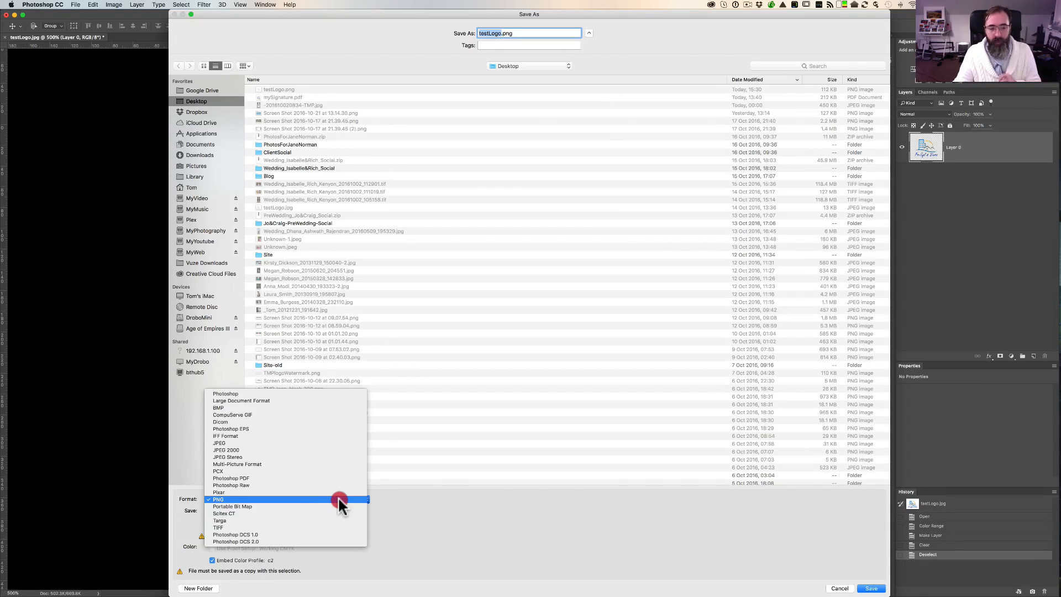
click(217, 498)
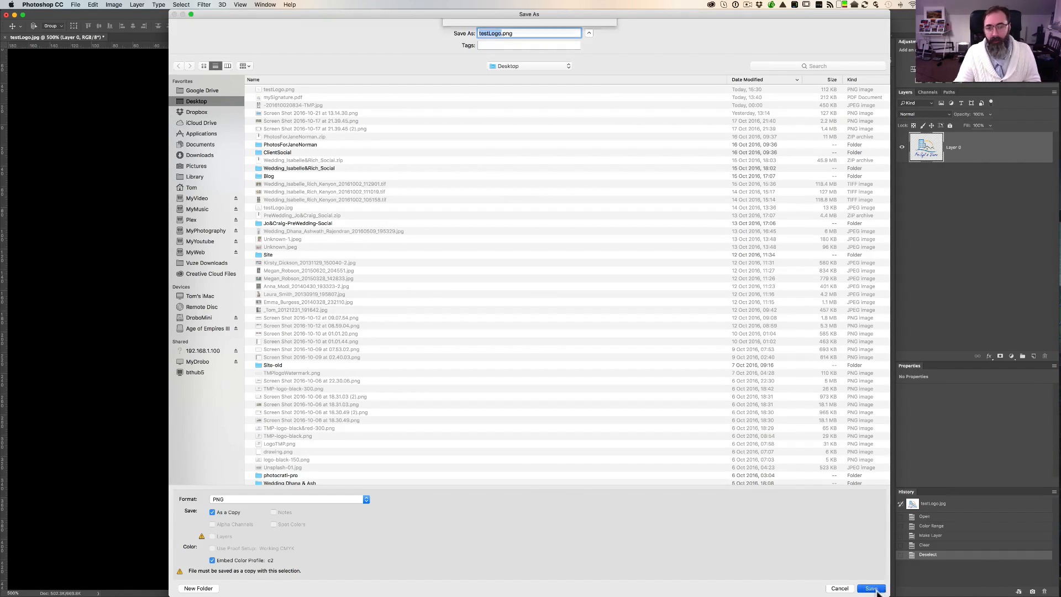
click(871, 588)
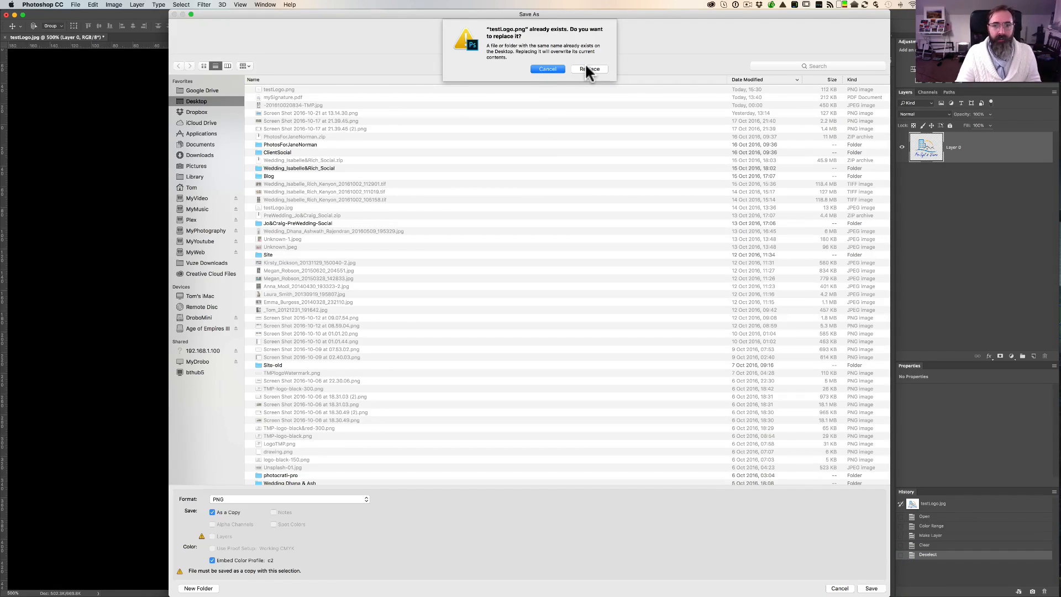
click(588, 68)
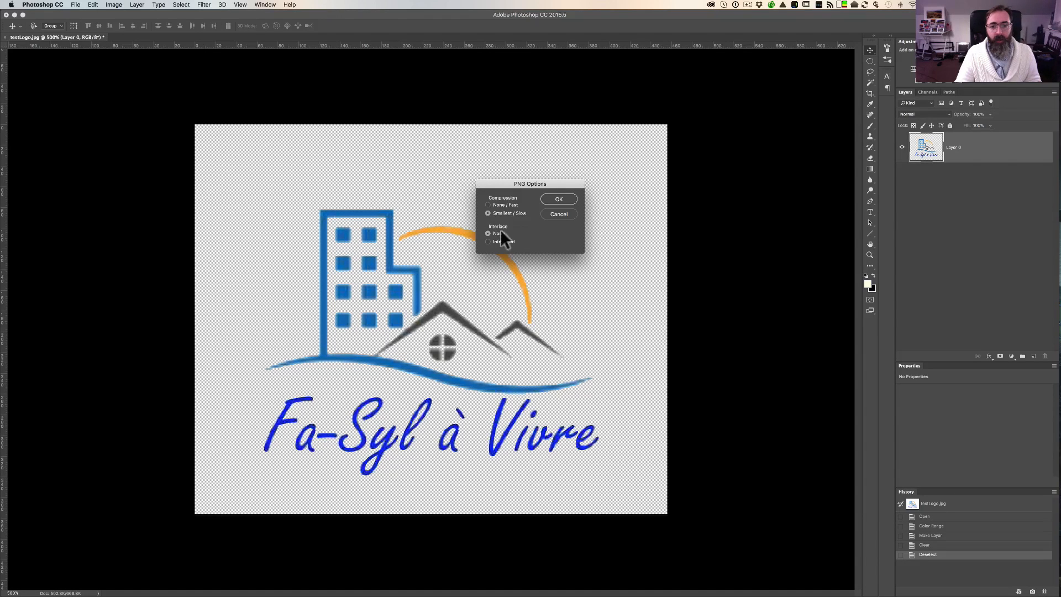
click(558, 199)
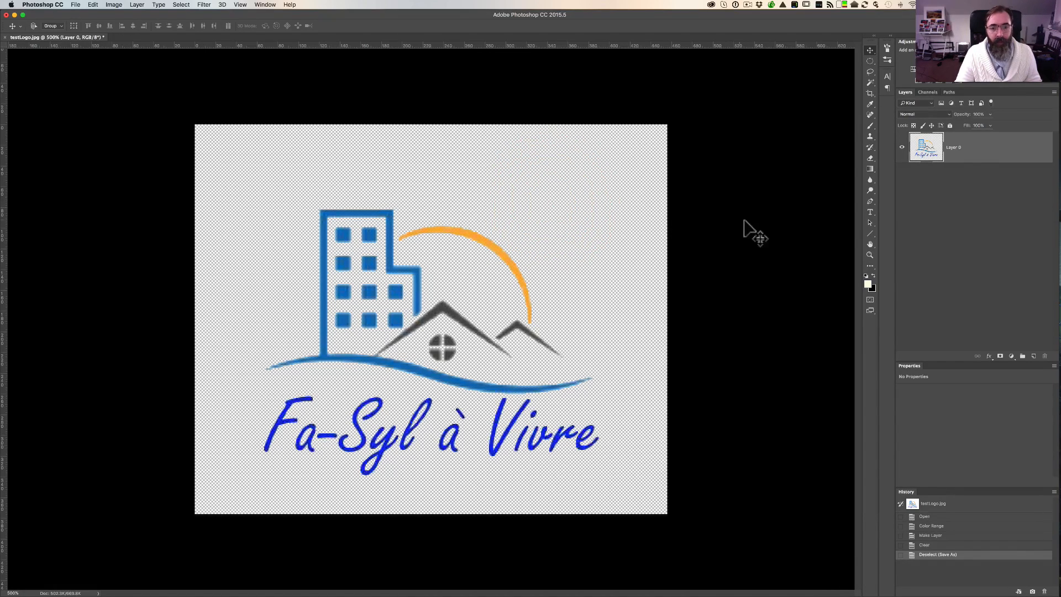